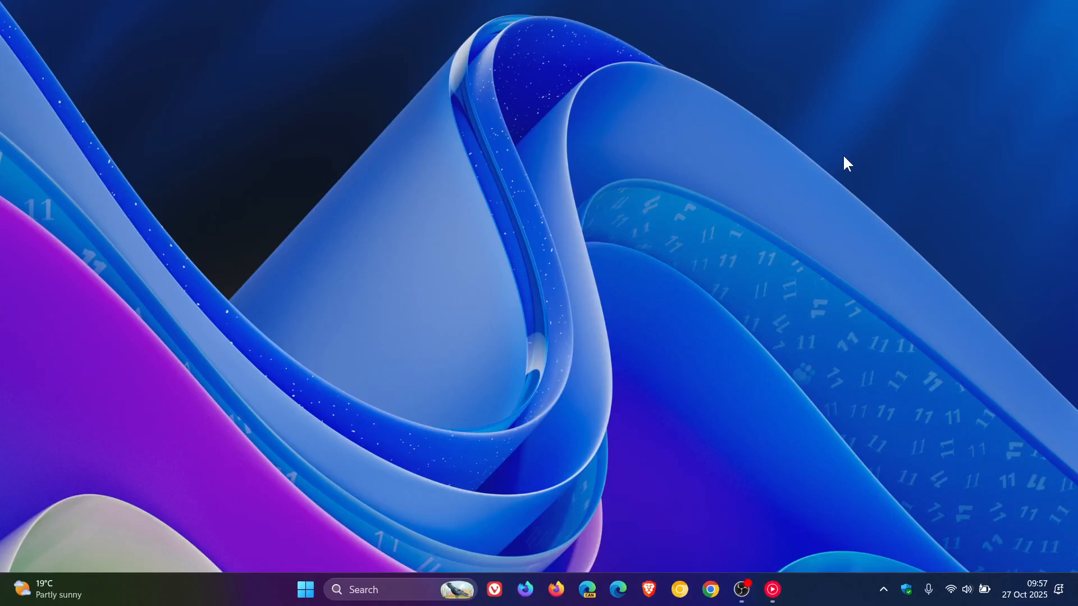
{"action": "mouse_move", "coordinate": [773, 349]}
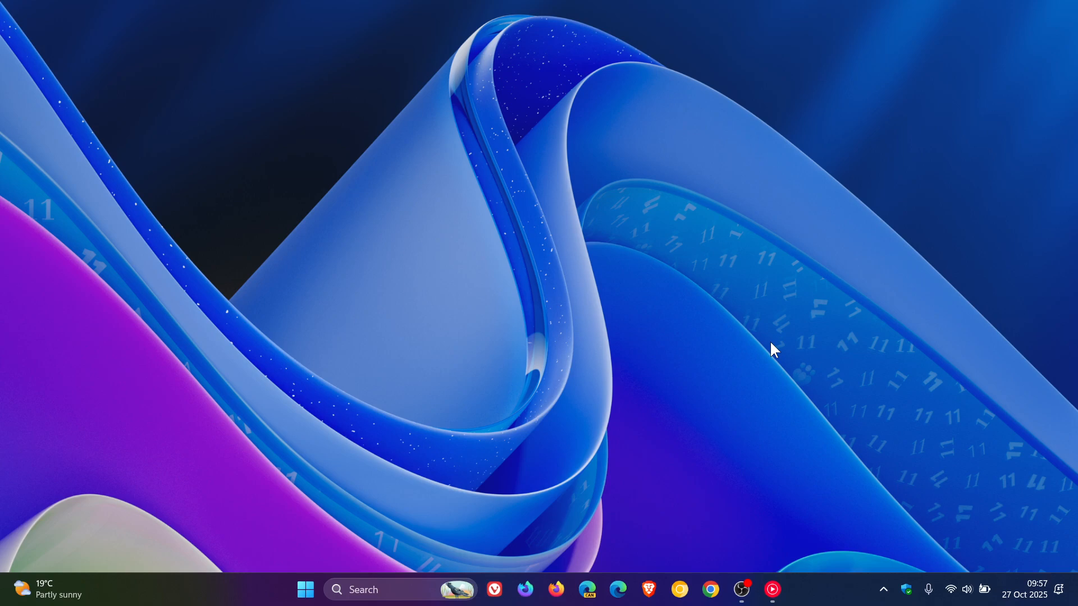
{"action": "mouse_move", "coordinate": [719, 329]}
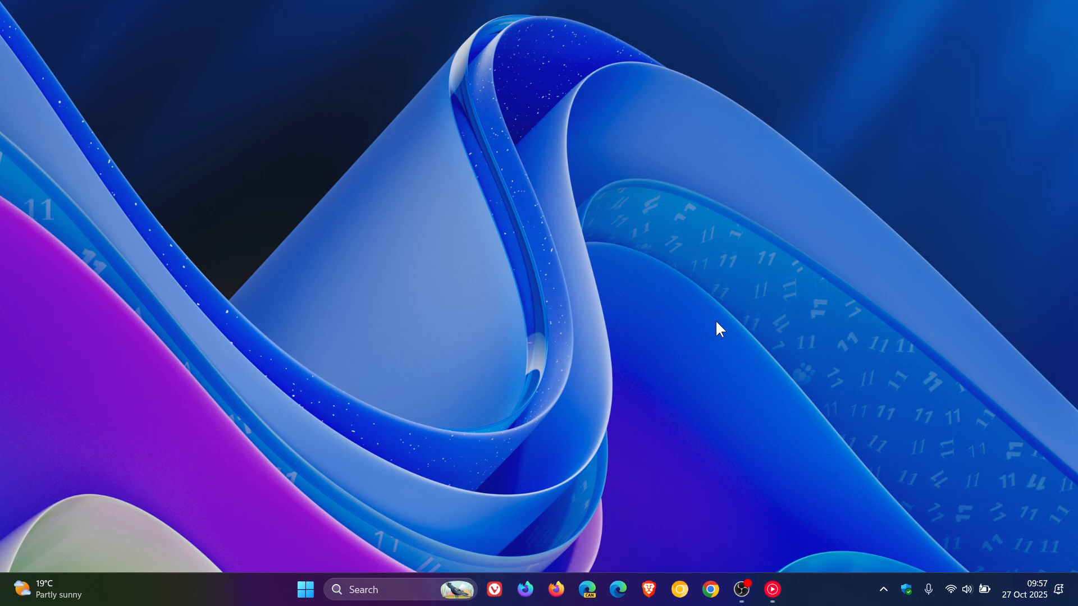
{"action": "mouse_move", "coordinate": [55, 595]}
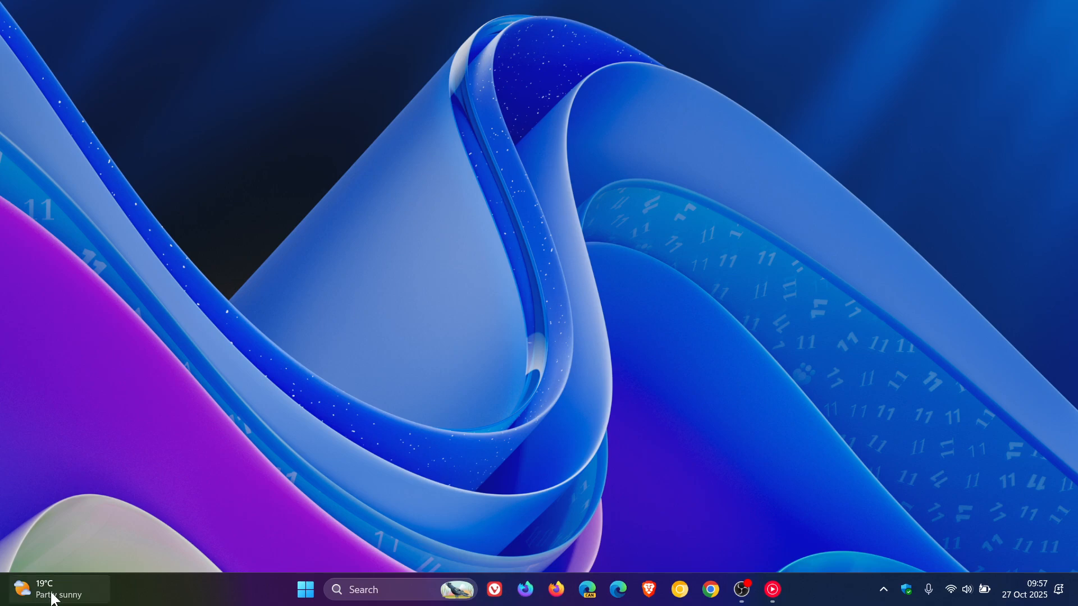
Step: Bring up the board from the taskbar weather item and flip between the Widgets page and Discover feed
{"action": "left_click", "coordinate": [55, 589]}
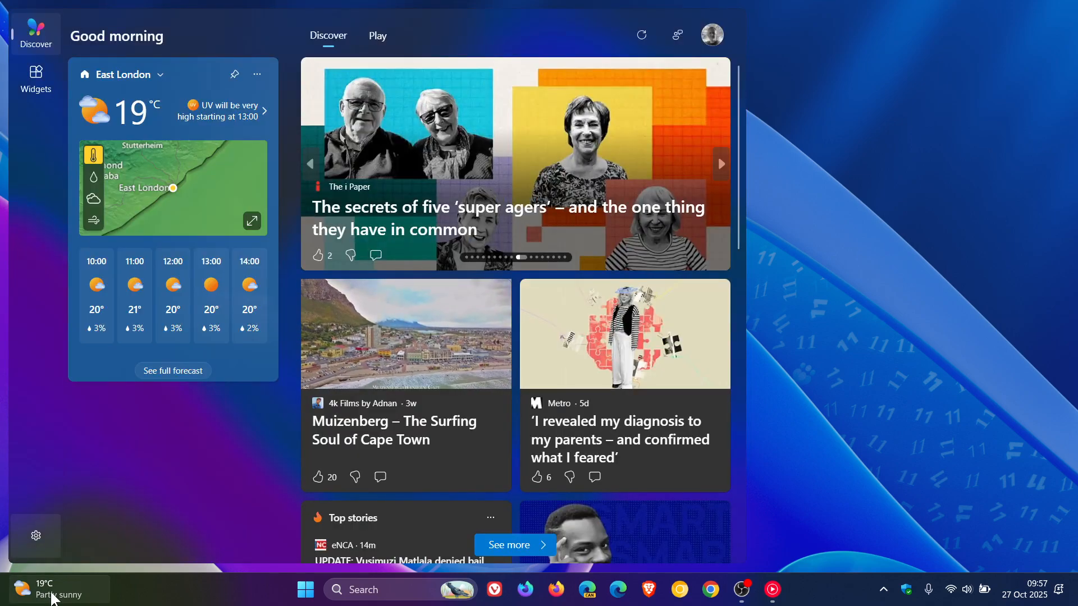
{"action": "mouse_move", "coordinate": [19, 333]}
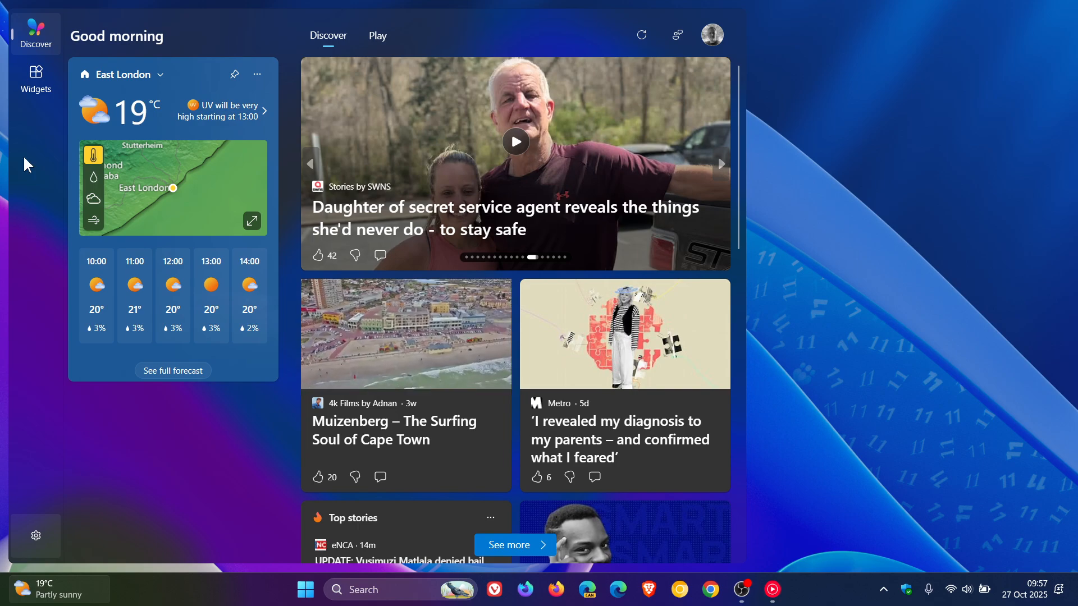
{"action": "left_click", "coordinate": [34, 77]}
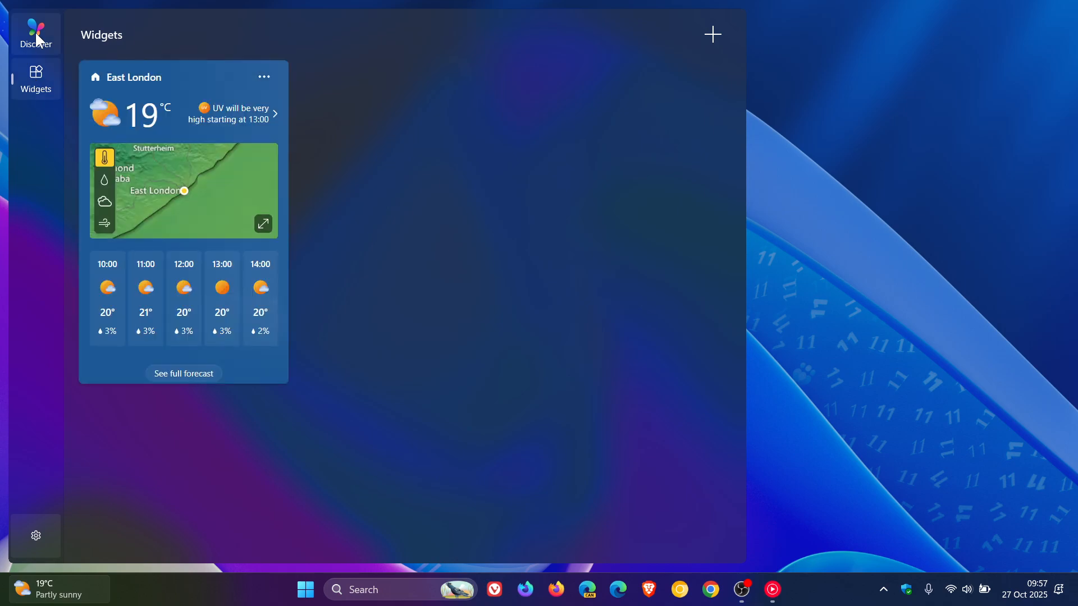
{"action": "left_click", "coordinate": [36, 32]}
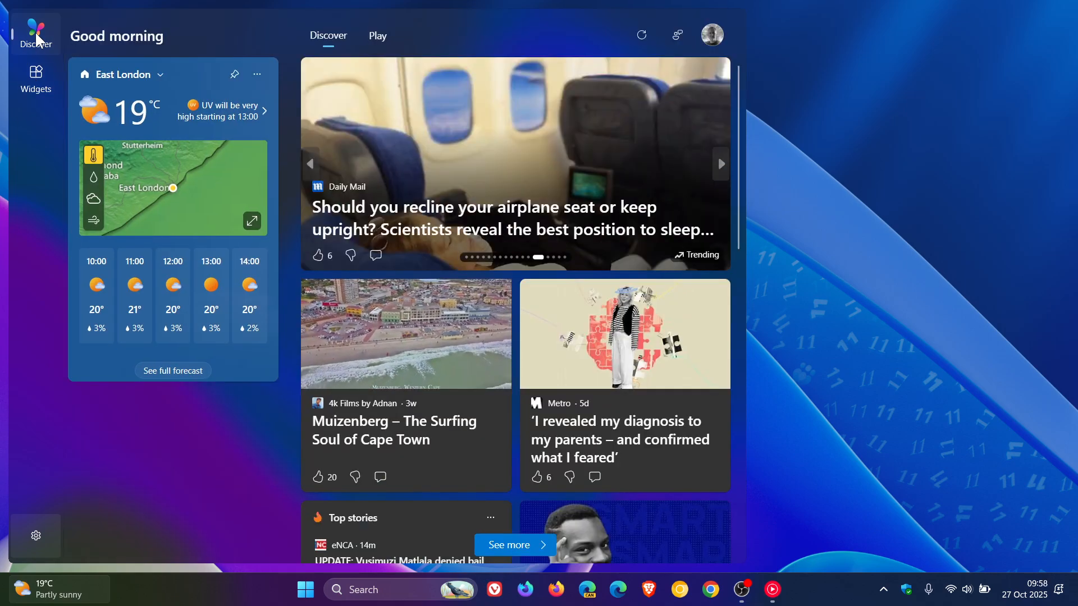
{"action": "left_click", "coordinate": [34, 79]}
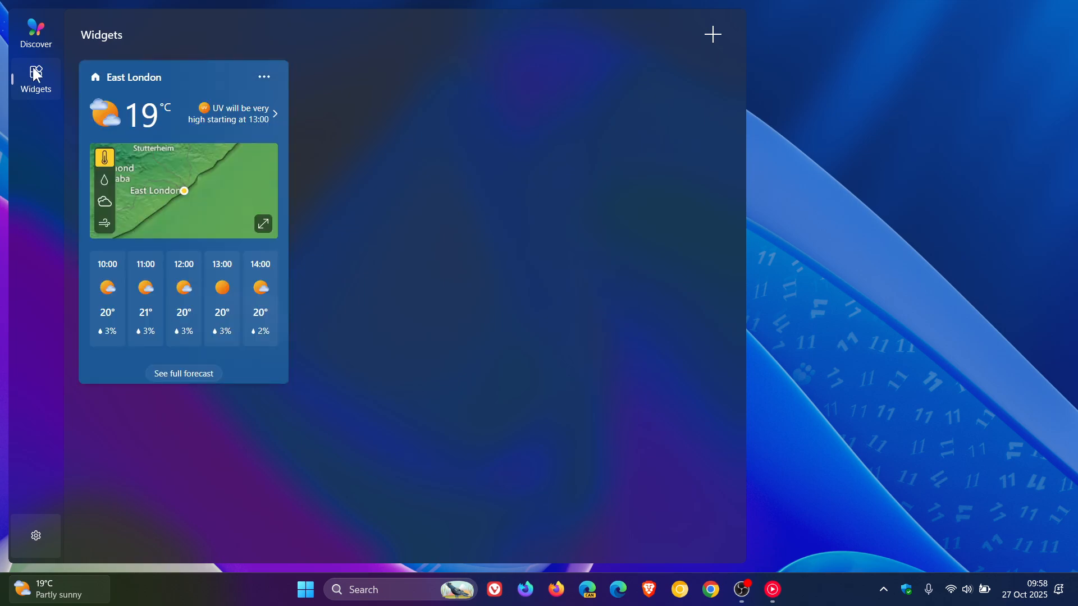
{"action": "left_click", "coordinate": [35, 33]}
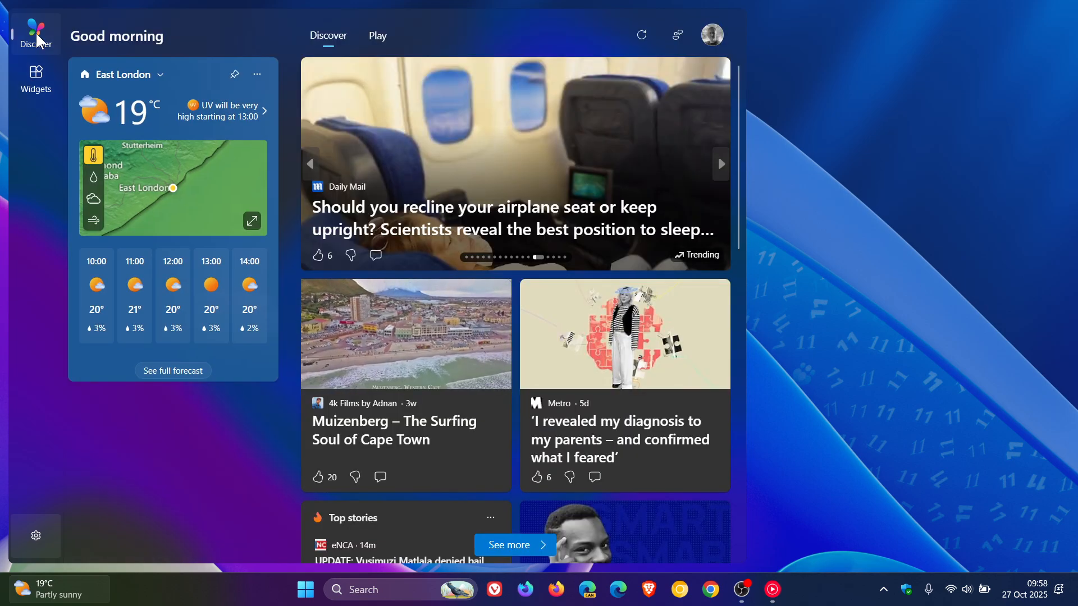
{"action": "left_click", "coordinate": [35, 77]}
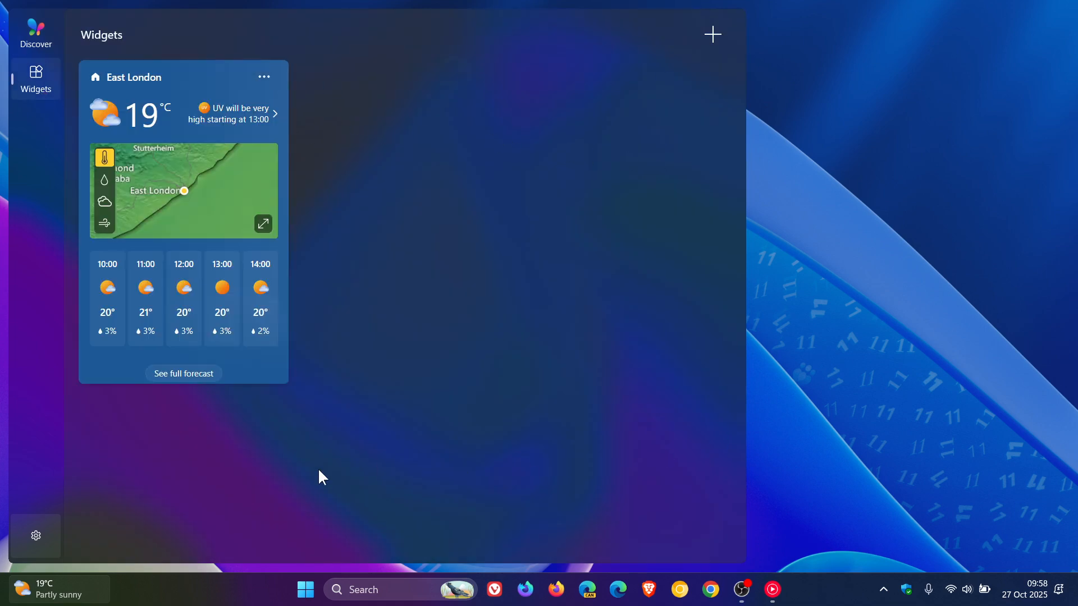
{"action": "mouse_move", "coordinate": [534, 213]}
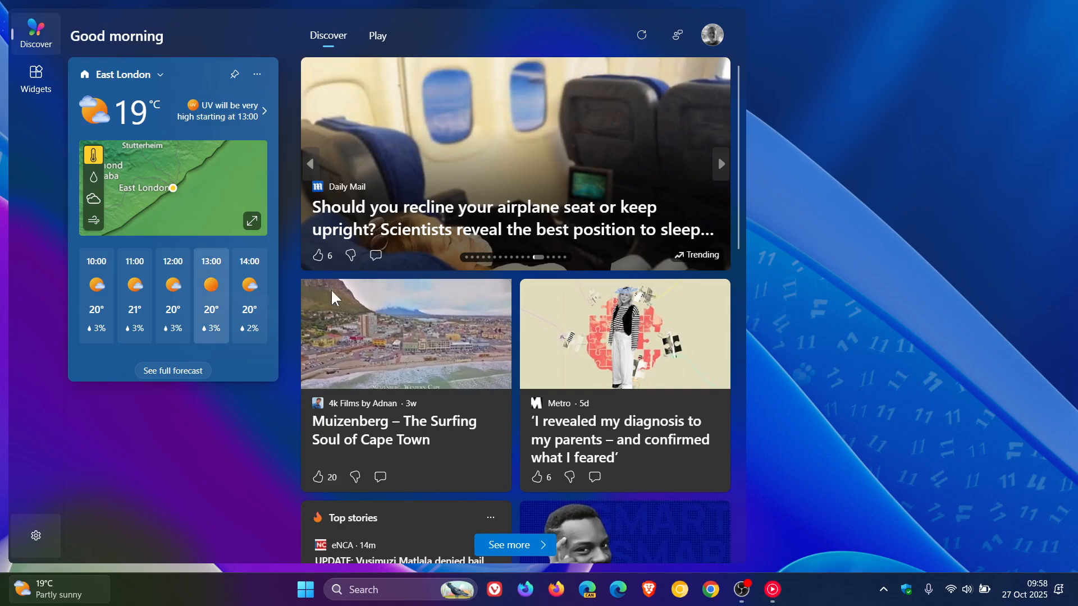
{"action": "mouse_move", "coordinate": [845, 149]}
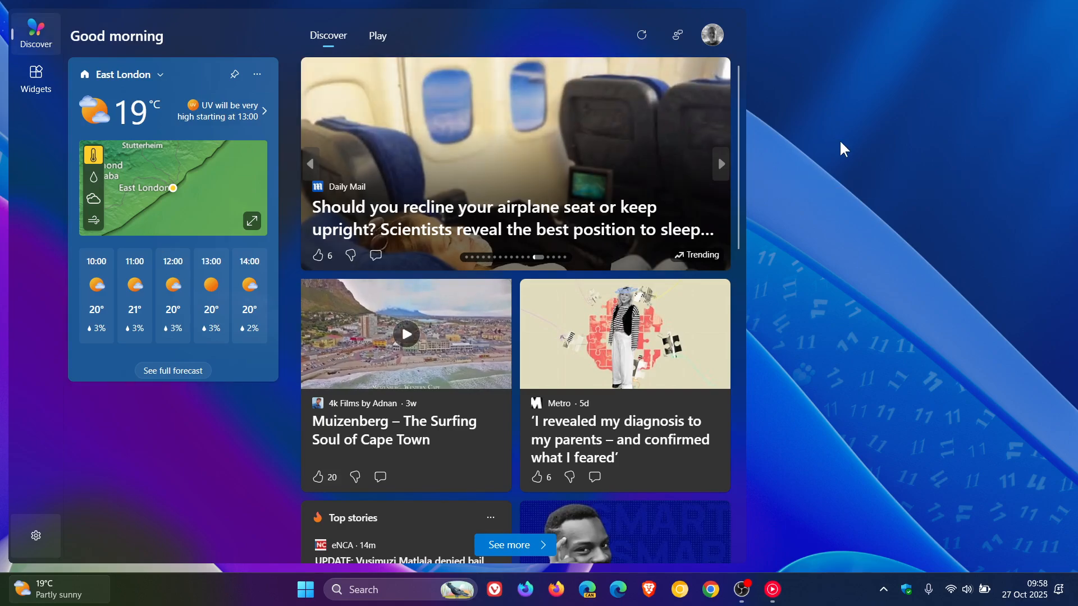
{"action": "mouse_move", "coordinate": [868, 152]}
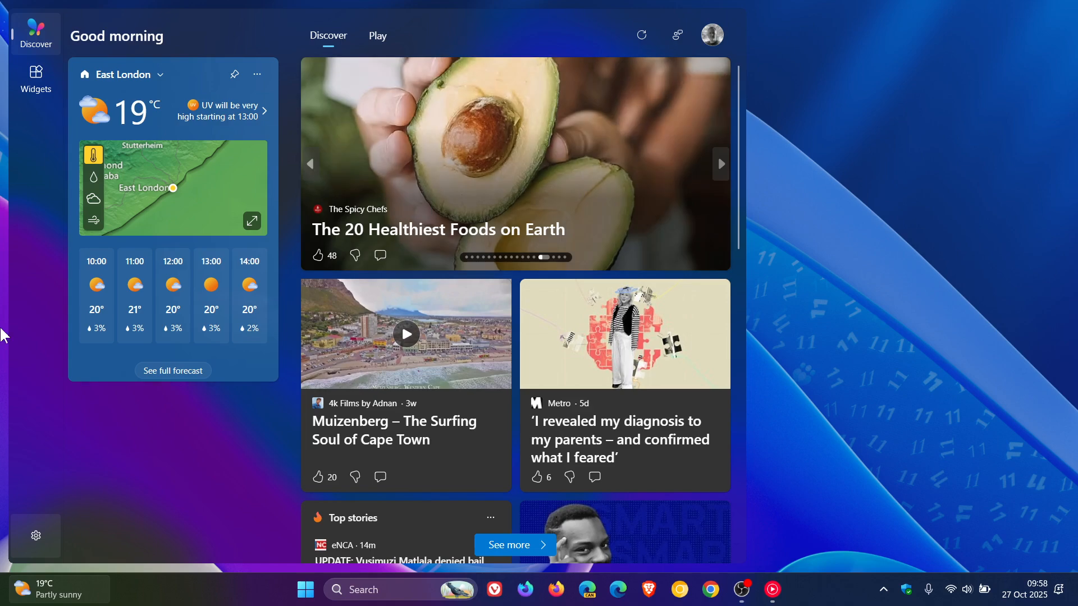
{"action": "mouse_move", "coordinate": [730, 8]}
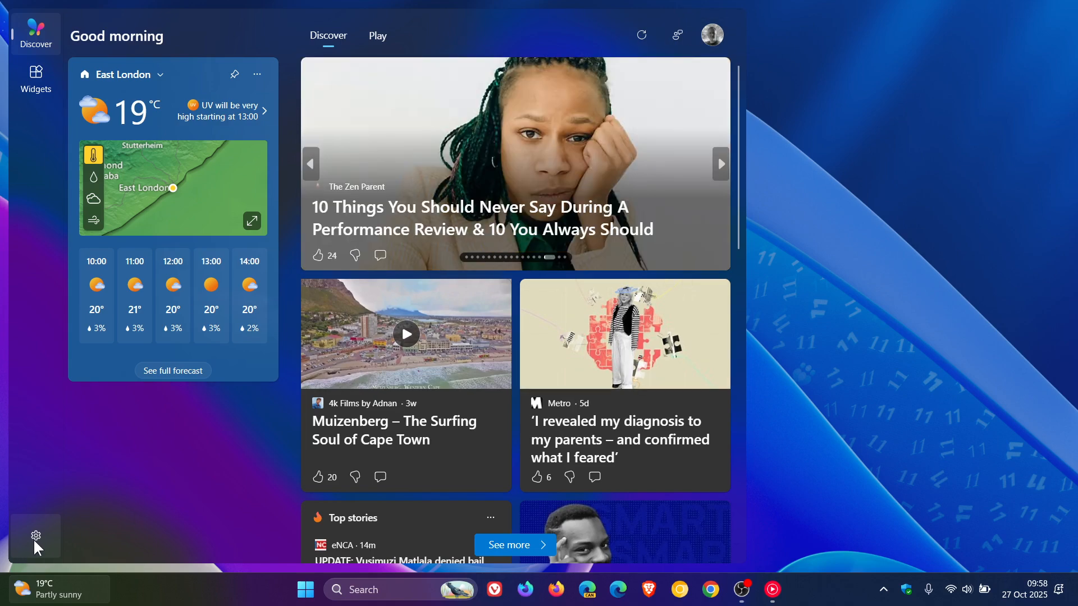
Step: Switch the Discover feed Off in board settings and dismiss the board to the desktop
{"action": "left_click", "coordinate": [35, 536]}
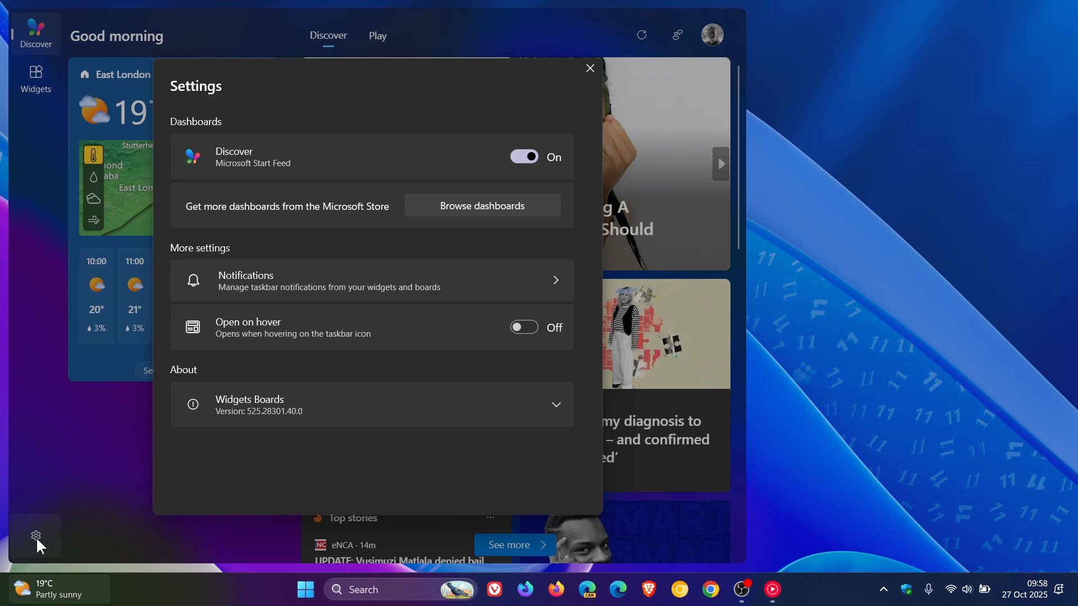
{"action": "mouse_move", "coordinate": [635, 281]}
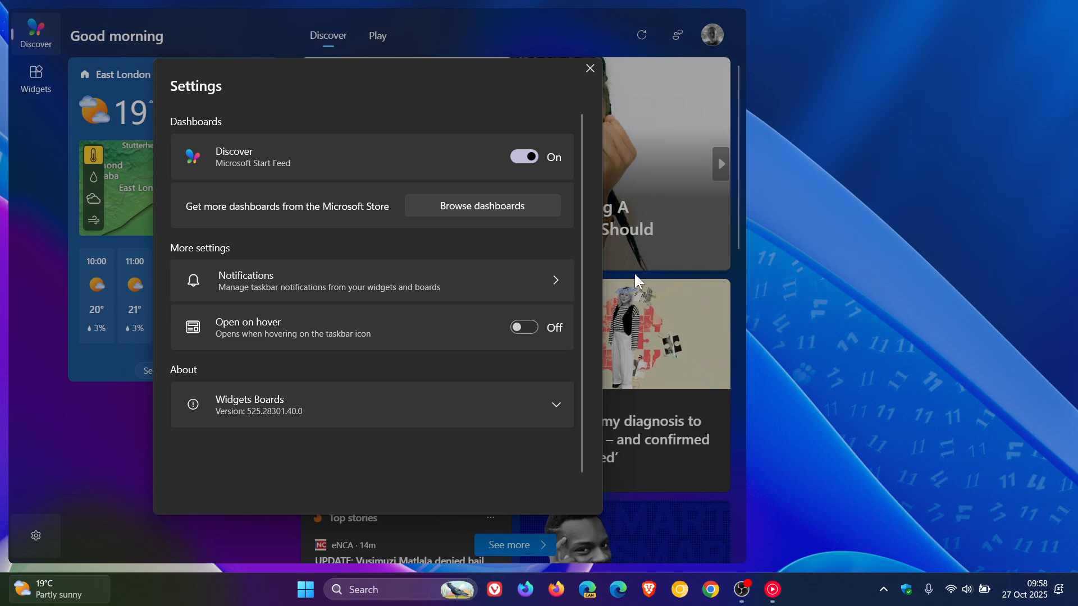
{"action": "mouse_move", "coordinate": [664, 255]}
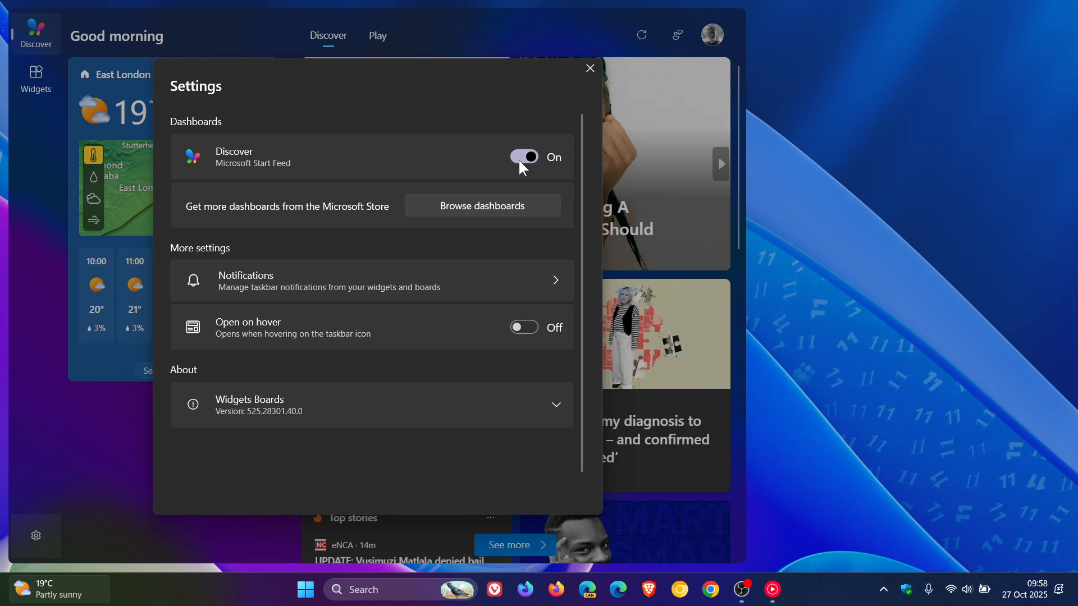
{"action": "left_click", "coordinate": [523, 157]}
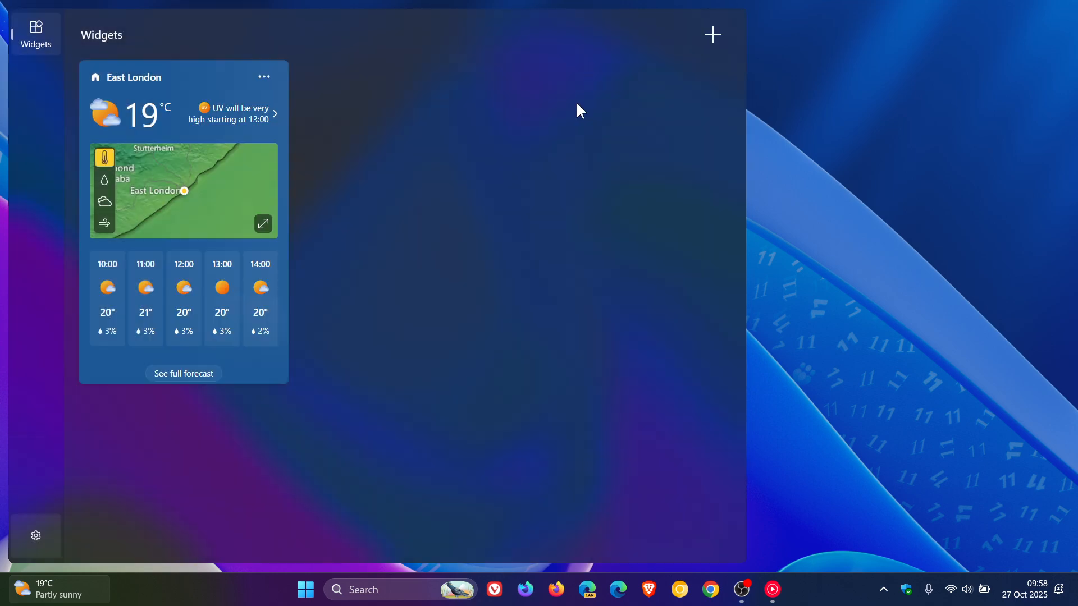
{"action": "left_click", "coordinate": [581, 110]}
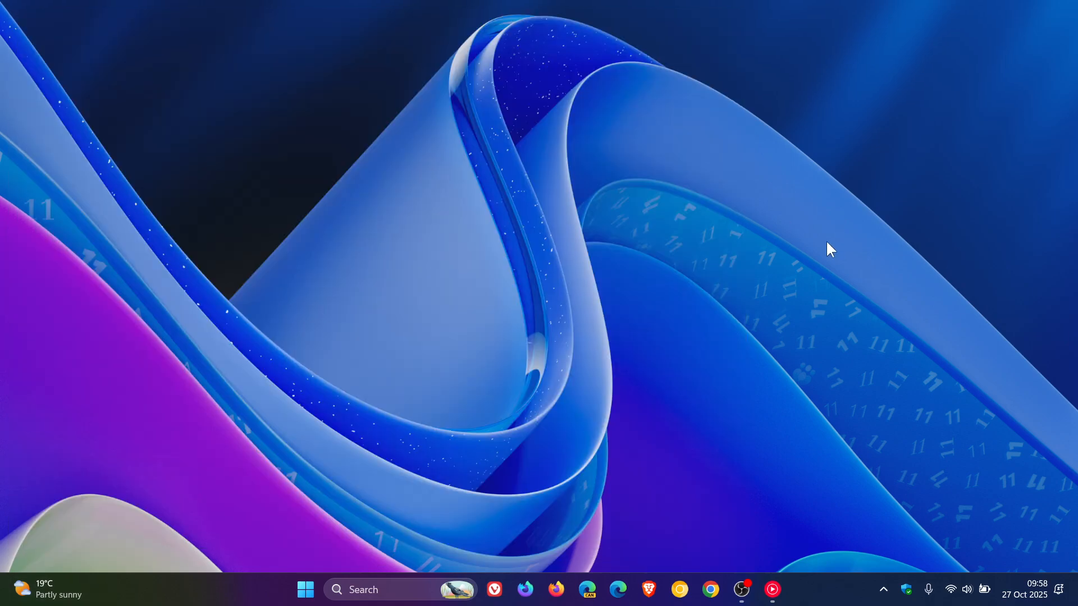
Step: Reopen the board from the taskbar, now showing only the East London weather widget
{"action": "left_click", "coordinate": [42, 589]}
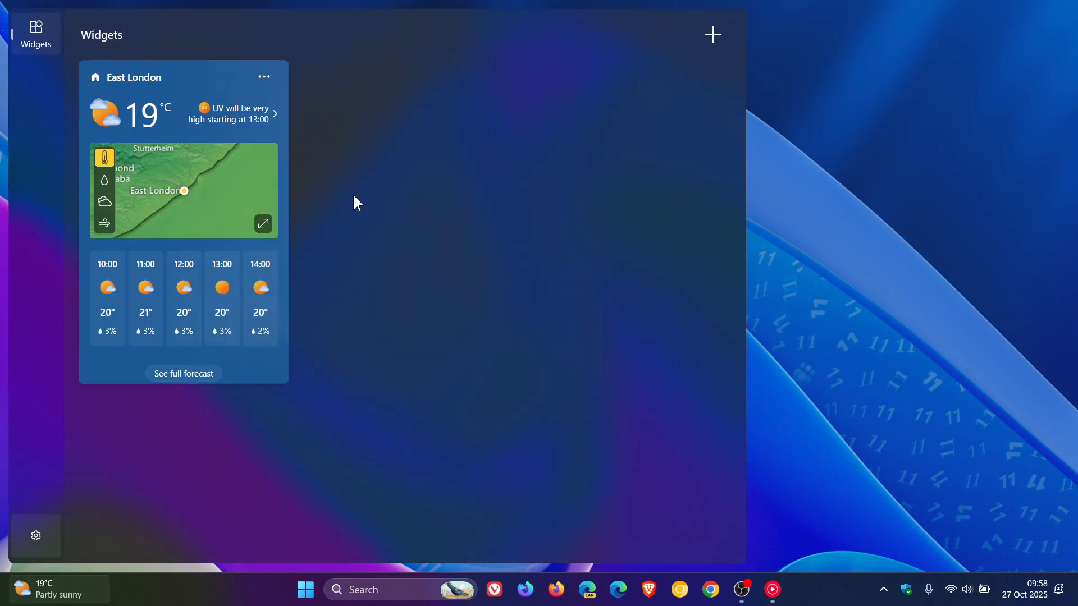
{"action": "mouse_move", "coordinate": [376, 315]}
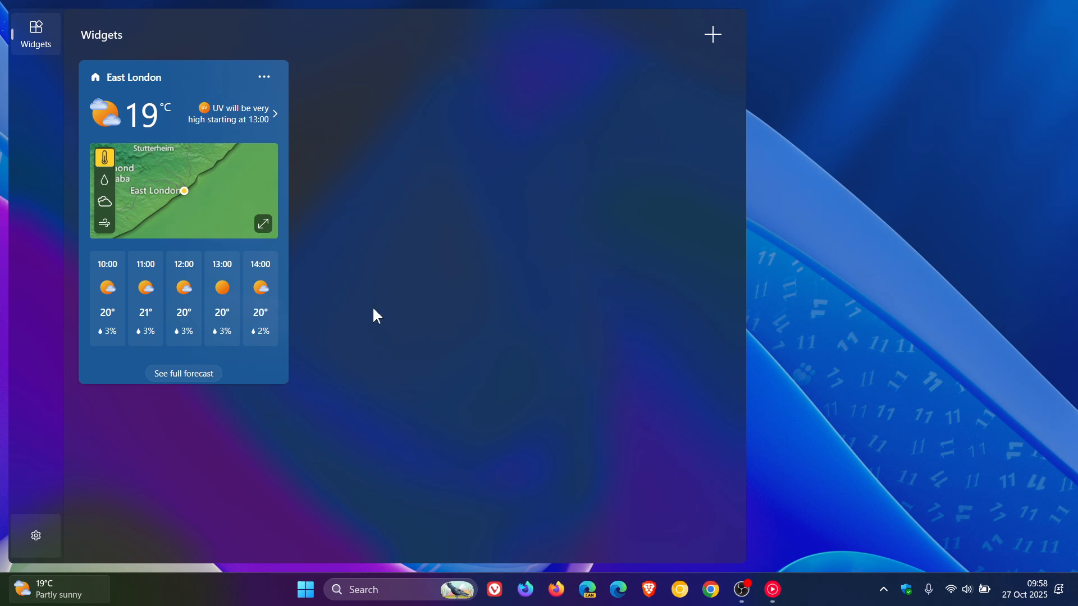
{"action": "mouse_move", "coordinate": [824, 268]}
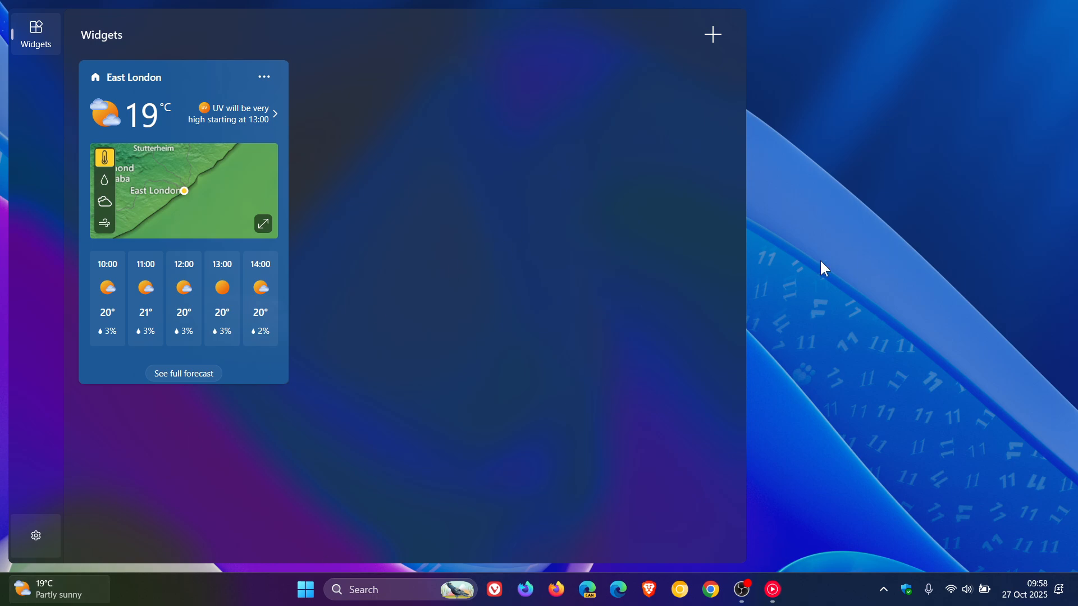
{"action": "mouse_move", "coordinate": [825, 272]}
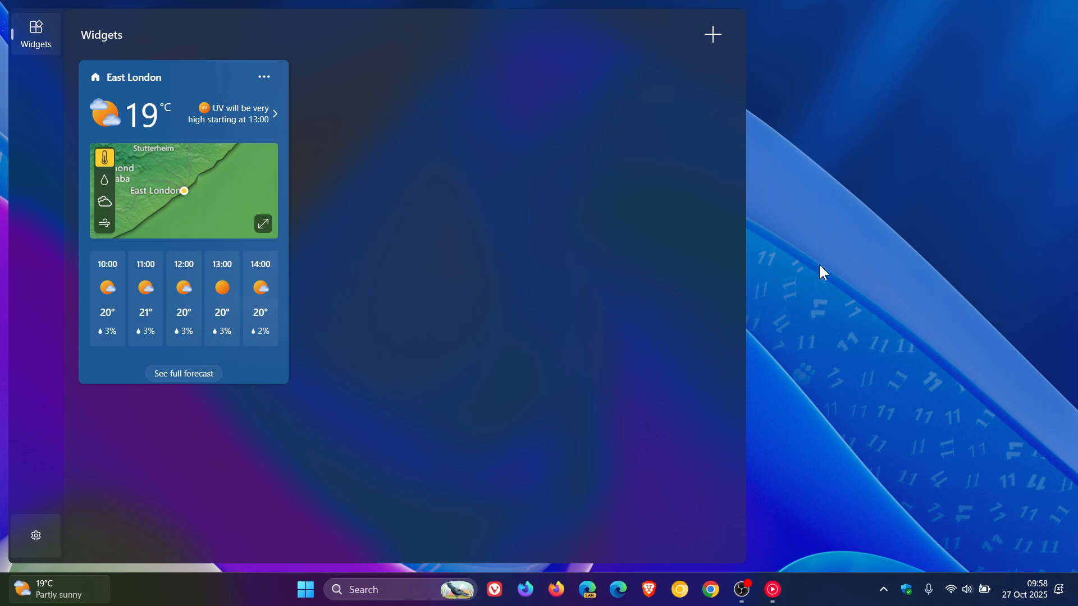
{"action": "mouse_move", "coordinate": [428, 258]}
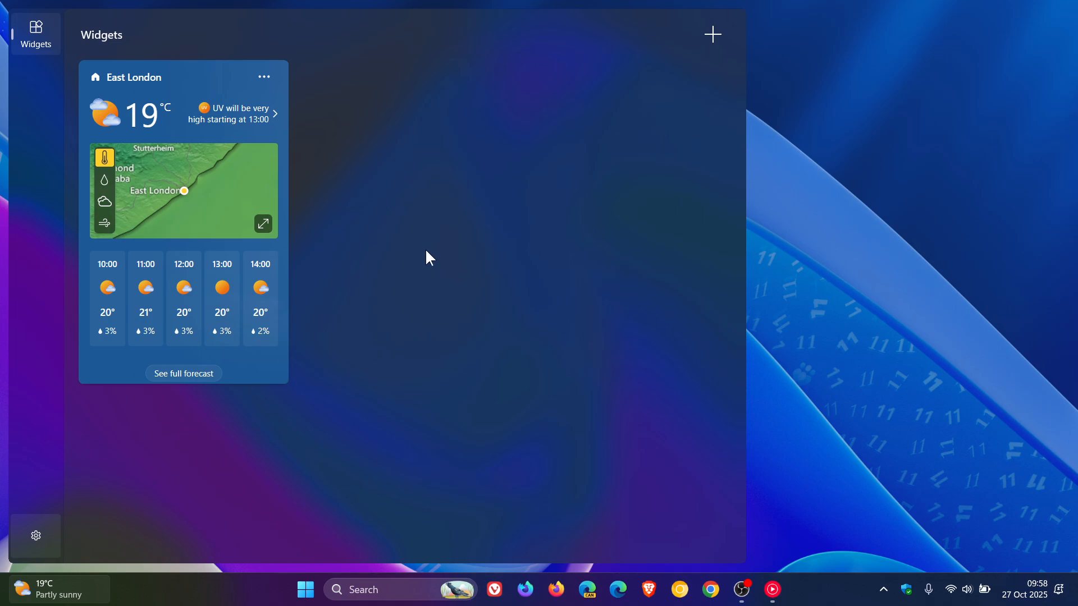
Step: Turn the Discover feed back On in settings, check both pages, and reopen the board from the taskbar
{"action": "left_click", "coordinate": [35, 535]}
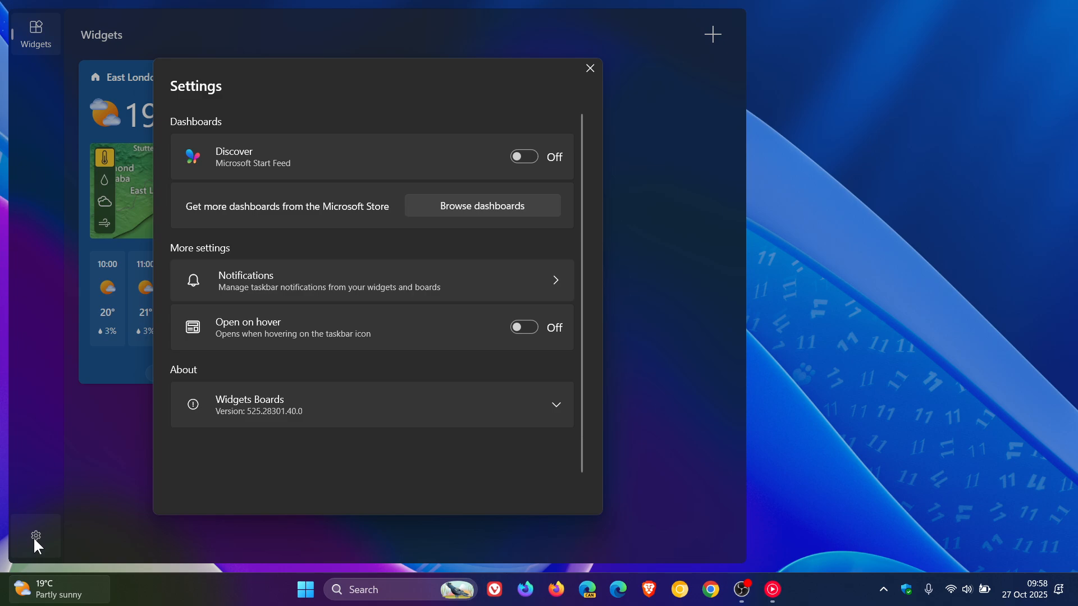
{"action": "left_click", "coordinate": [524, 157]}
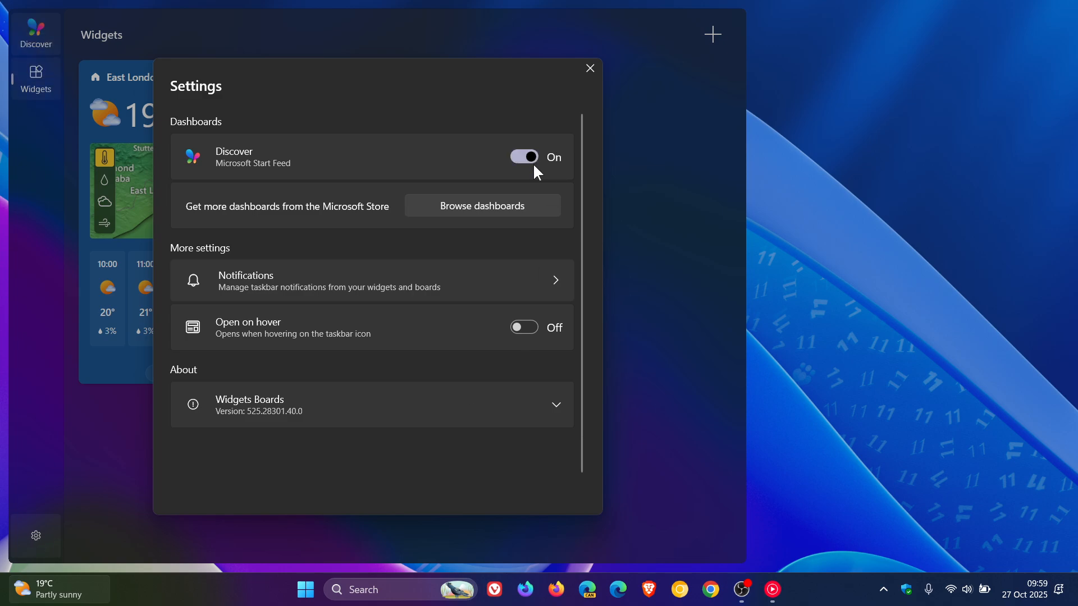
{"action": "left_click", "coordinate": [589, 68]}
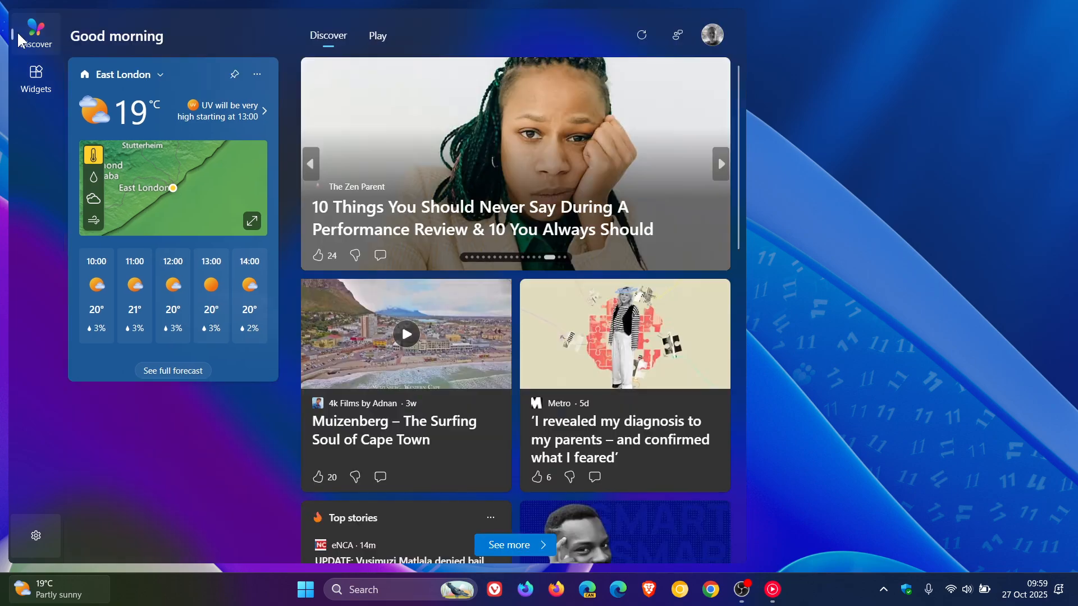
{"action": "left_click", "coordinate": [34, 77]}
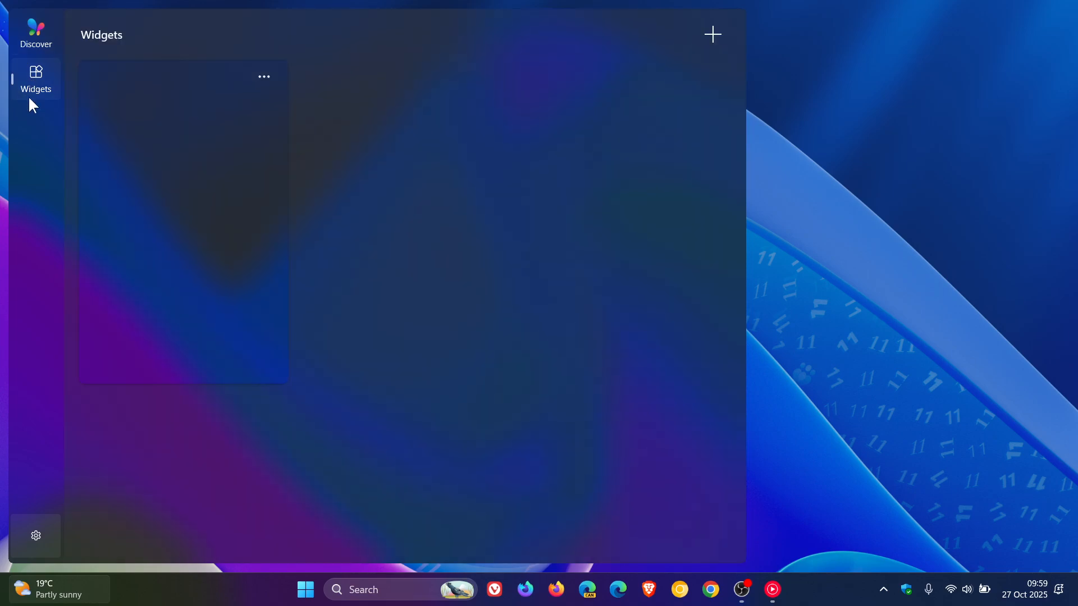
{"action": "left_click", "coordinate": [34, 33]}
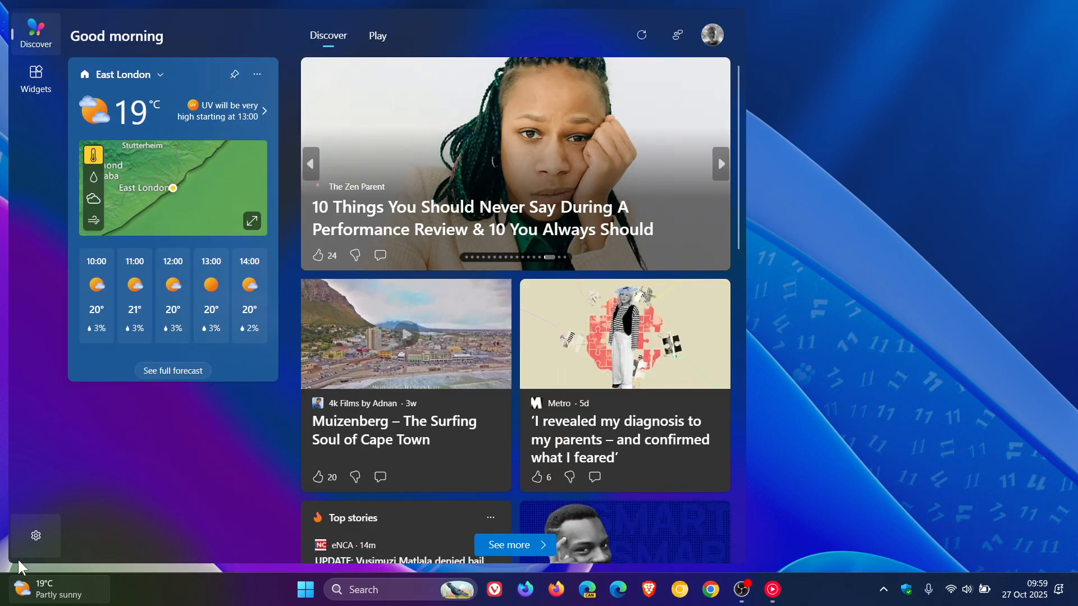
{"action": "left_click", "coordinate": [35, 535]}
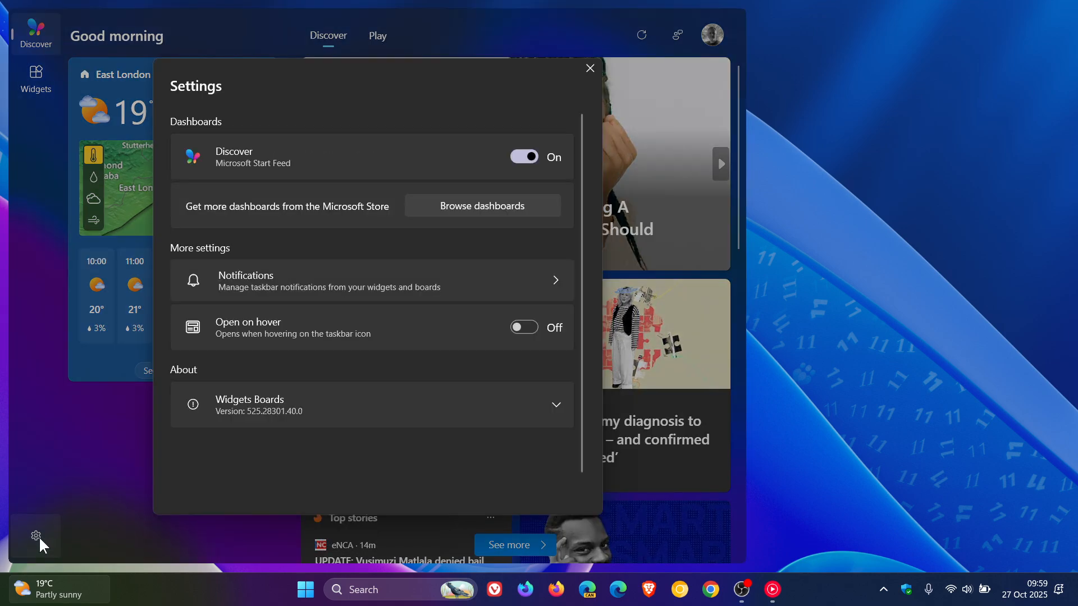
{"action": "mouse_move", "coordinate": [524, 346]}
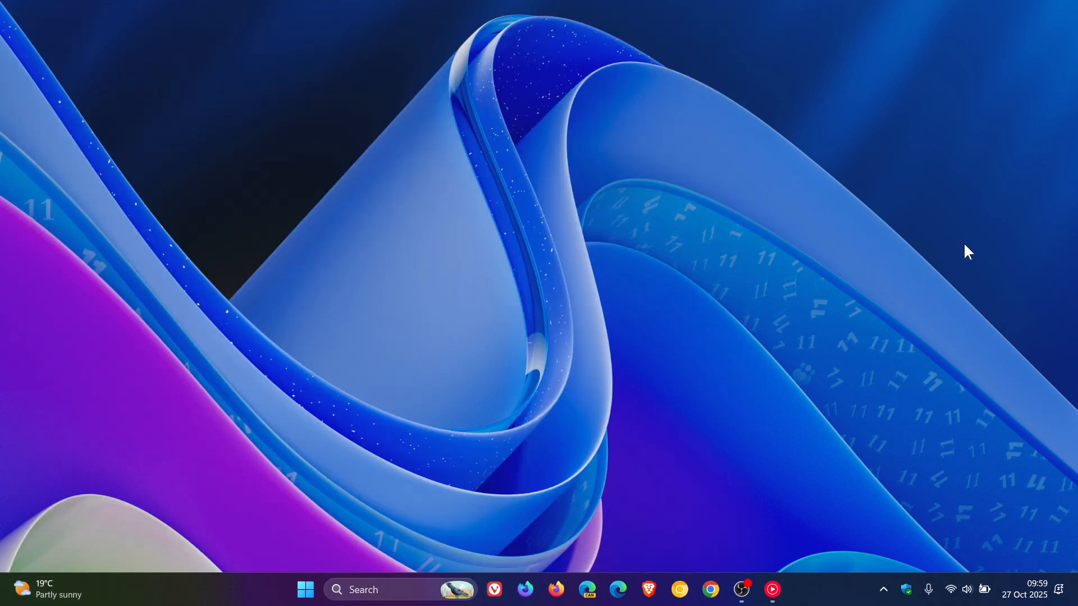
{"action": "mouse_move", "coordinate": [55, 595]}
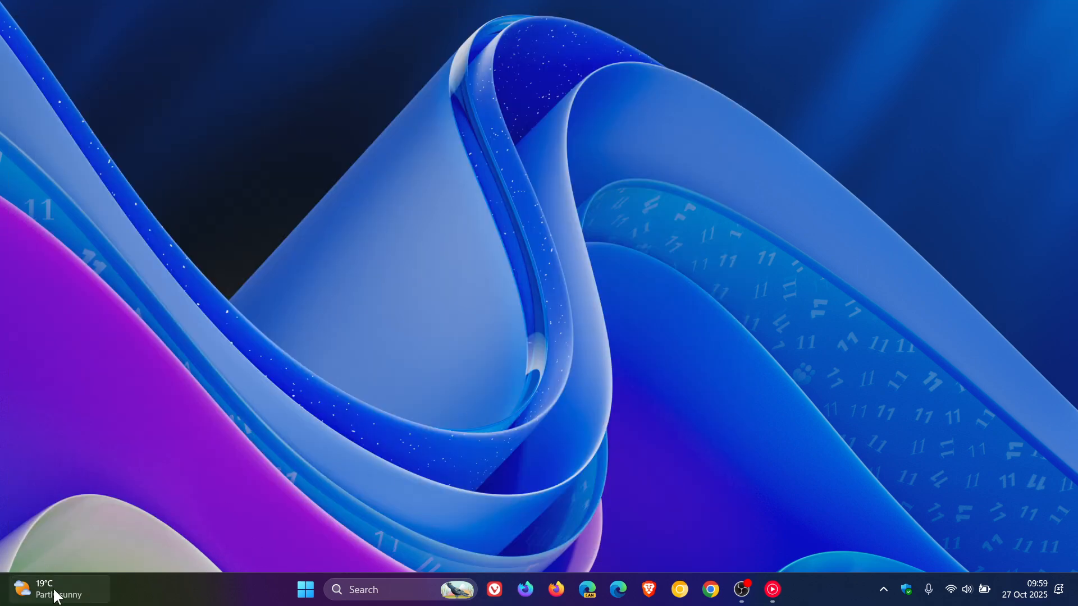
{"action": "mouse_move", "coordinate": [662, 242]}
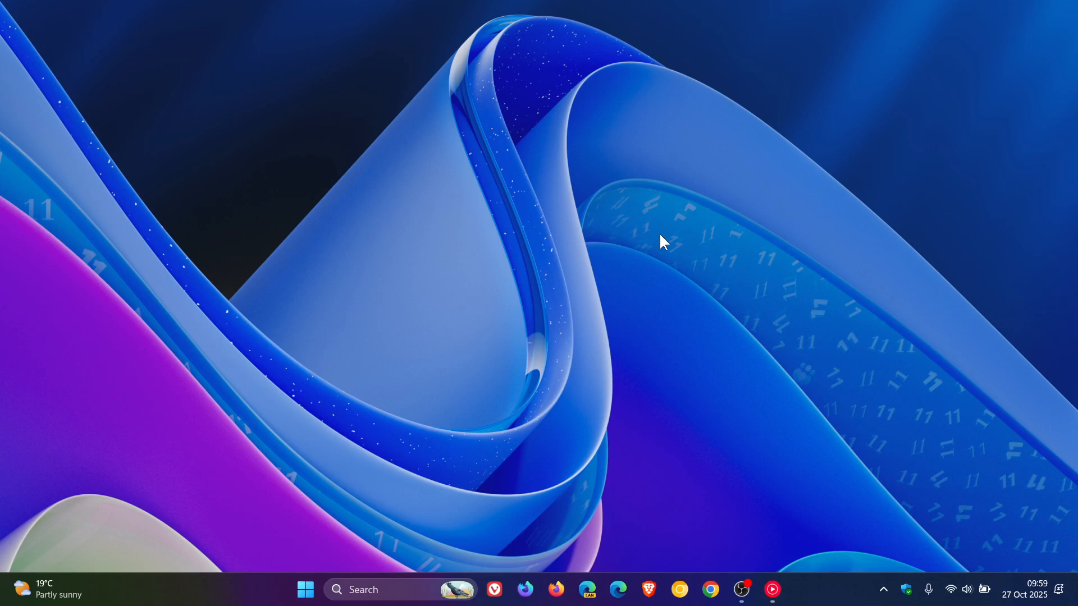
{"action": "left_click", "coordinate": [49, 589]}
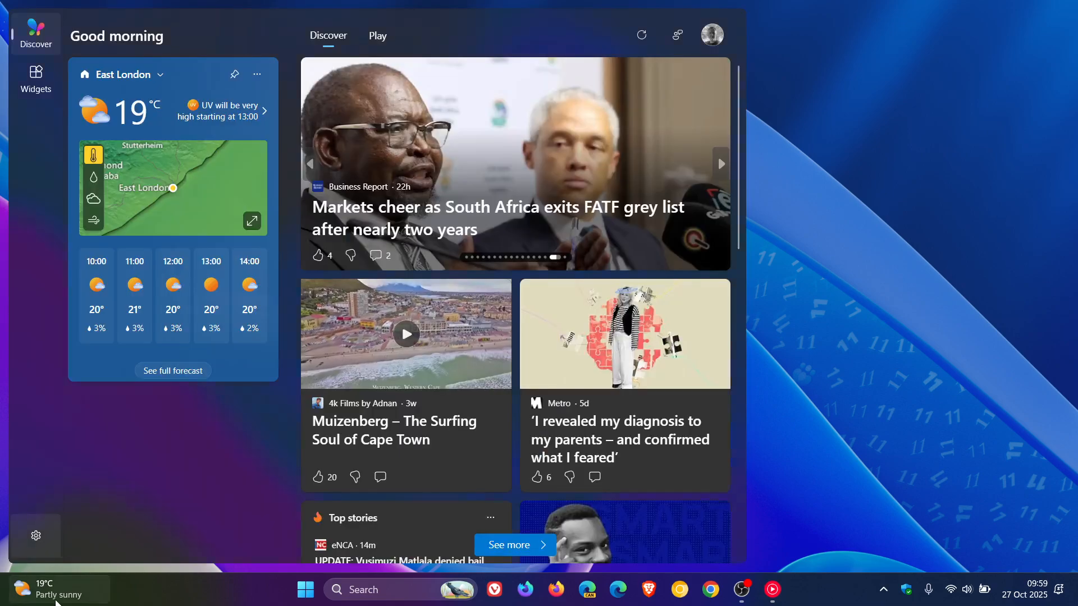
Step: Go into board settings and the Notifications page for widgets and boards
{"action": "left_click", "coordinate": [36, 534]}
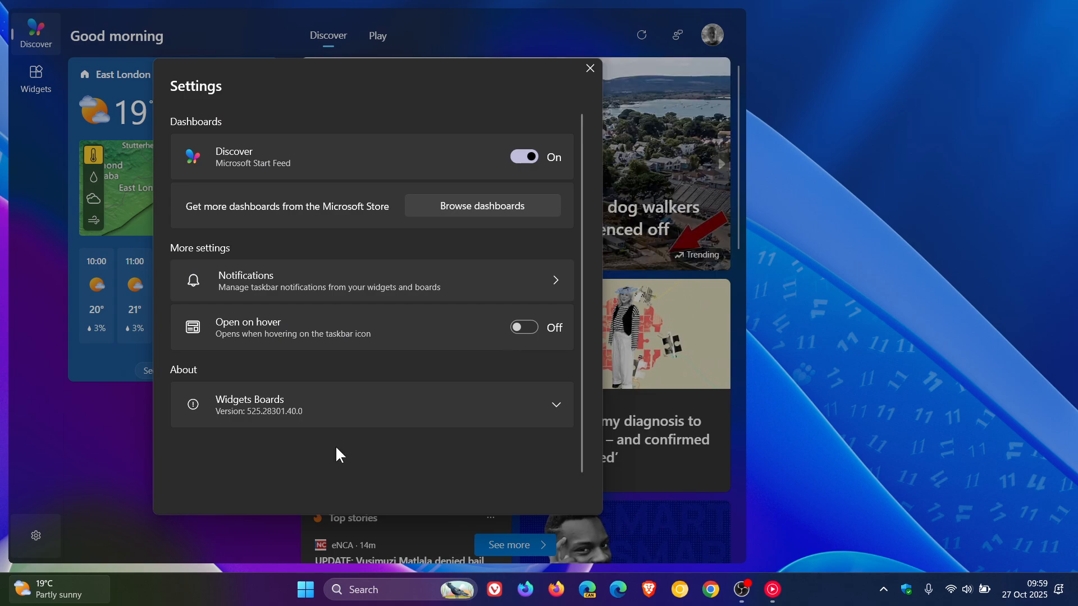
{"action": "mouse_move", "coordinate": [420, 296]}
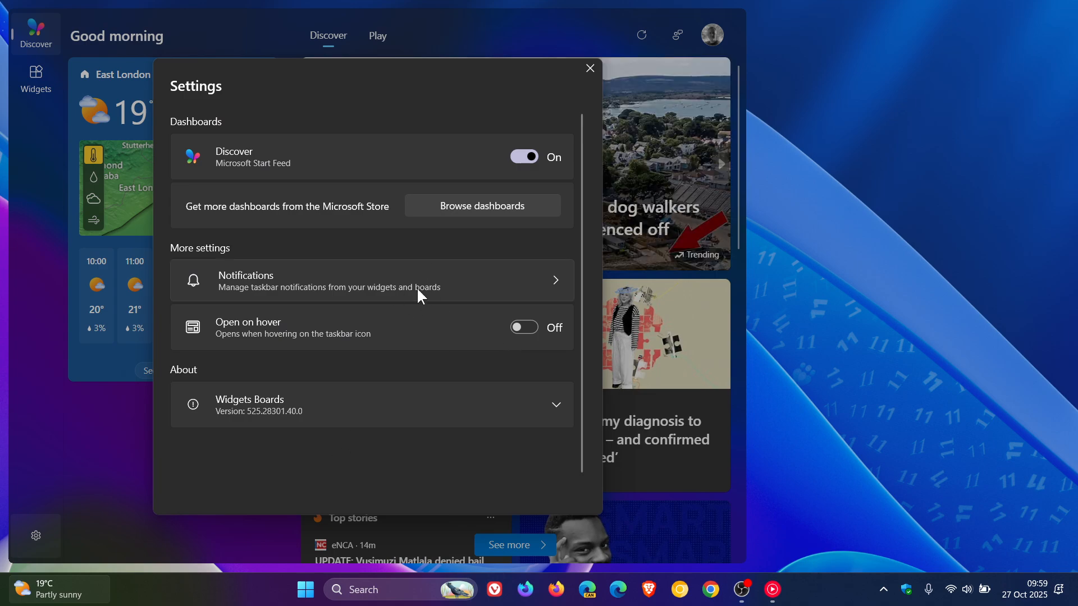
{"action": "left_click", "coordinate": [372, 281]}
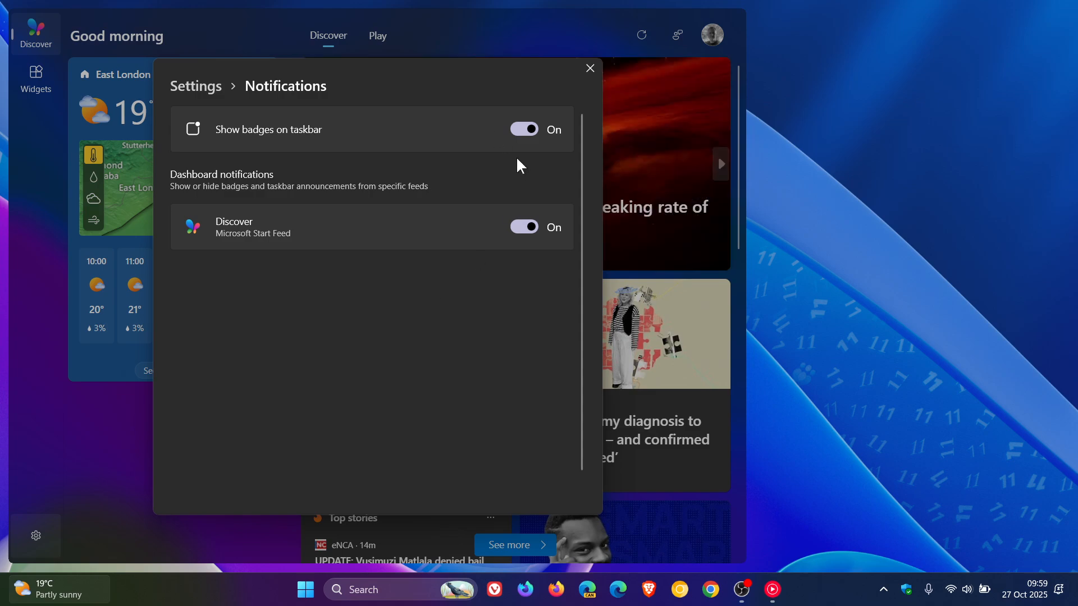
{"action": "mouse_move", "coordinate": [514, 325]}
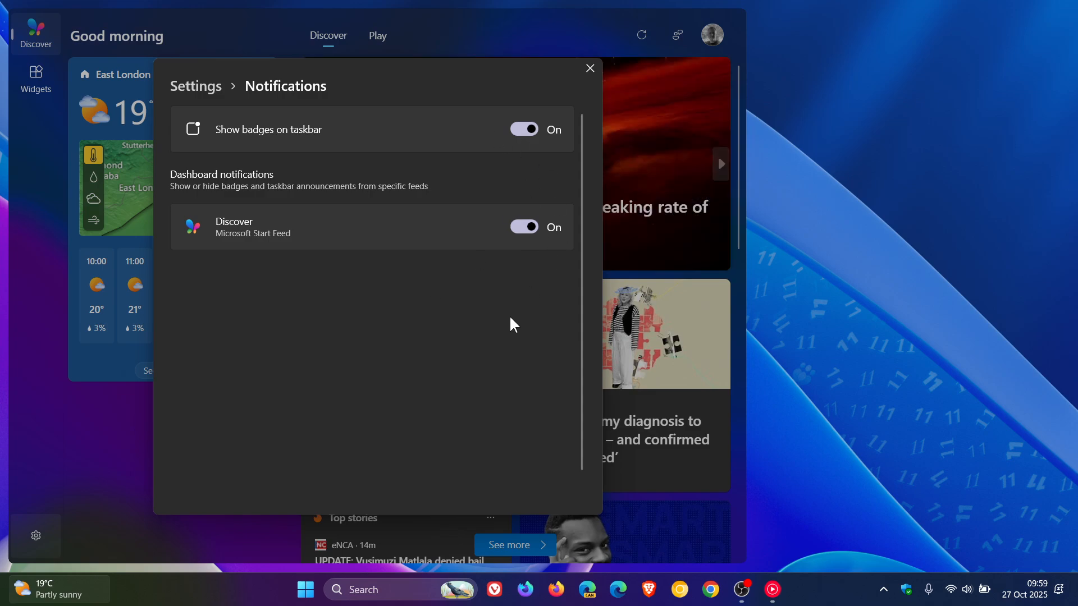
{"action": "mouse_move", "coordinate": [439, 158]}
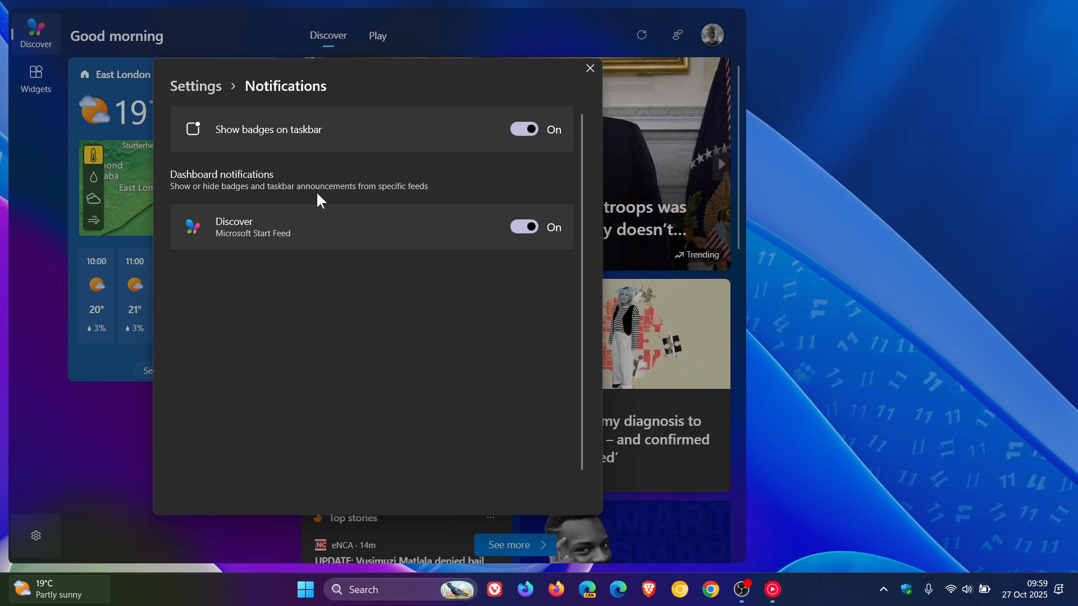
{"action": "mouse_move", "coordinate": [579, 88]}
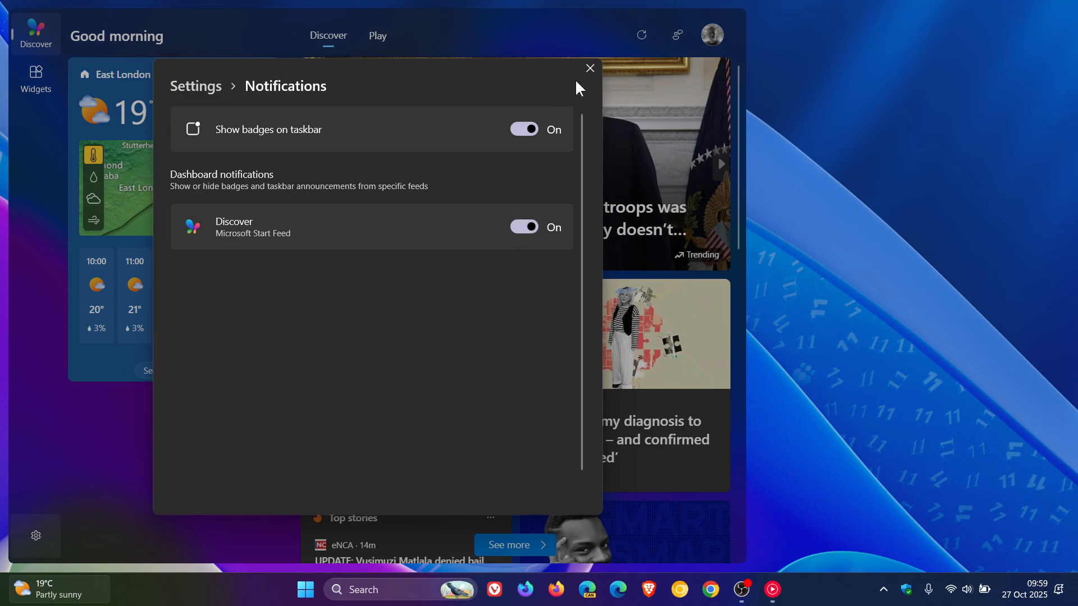
Step: Leave the Notifications page with badges and Discover on, returning to main settings via the breadcrumb
{"action": "left_click", "coordinate": [195, 86]}
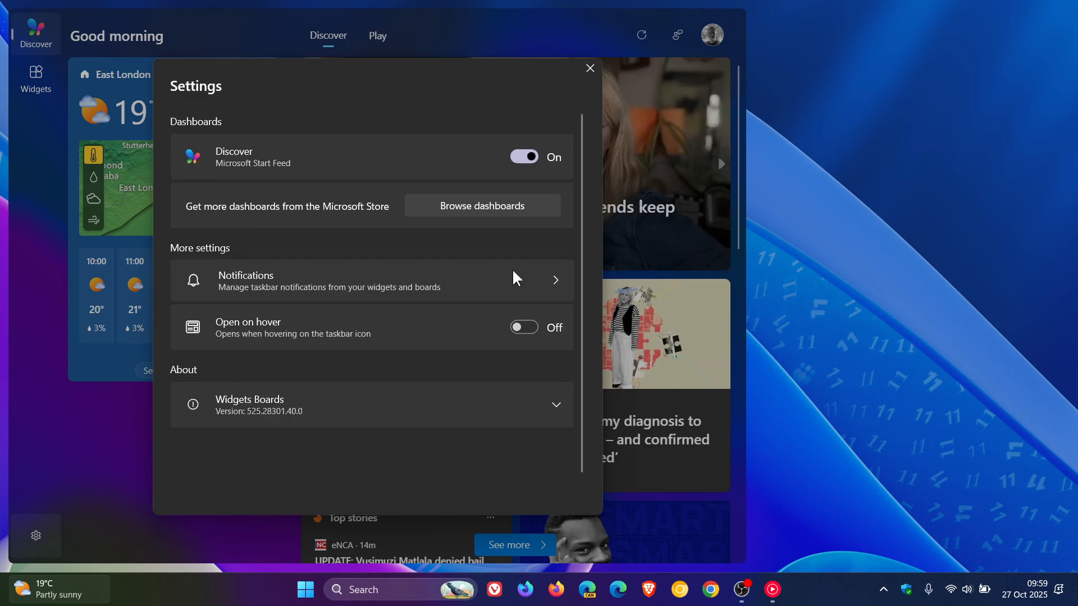
Step: Dismiss the settings panel so the Discover feed shows beside the East London weather
{"action": "left_click", "coordinate": [588, 68]}
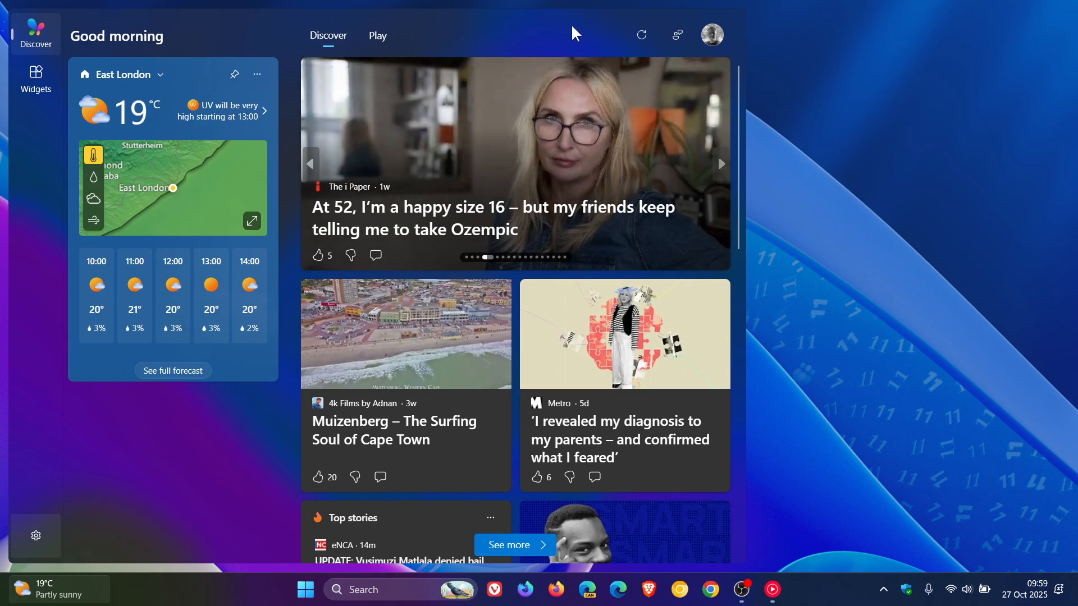
{"action": "mouse_move", "coordinate": [885, 125]}
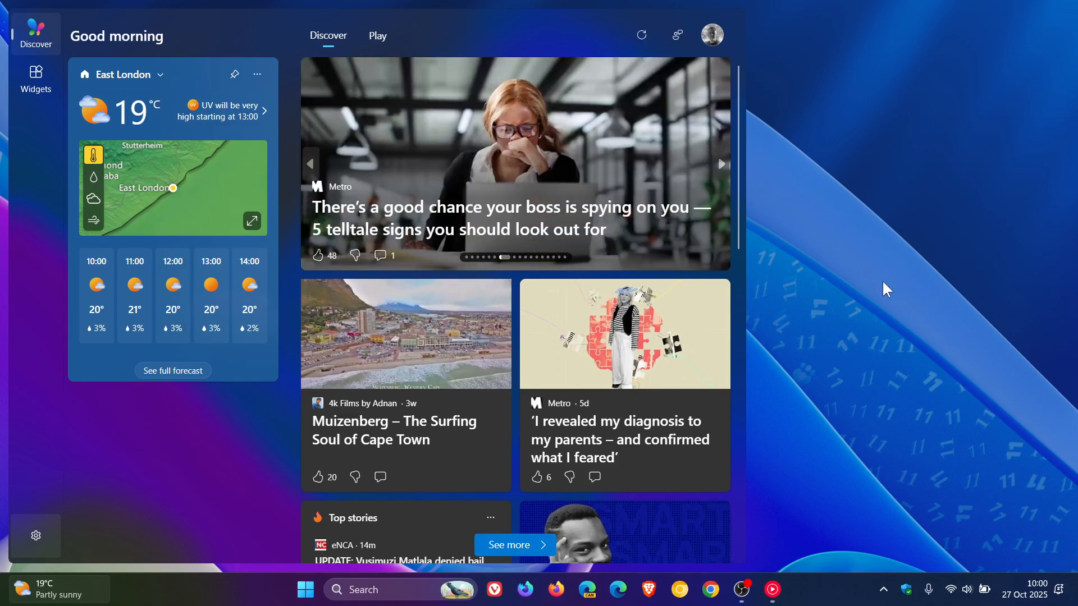
{"action": "mouse_move", "coordinate": [488, 246]}
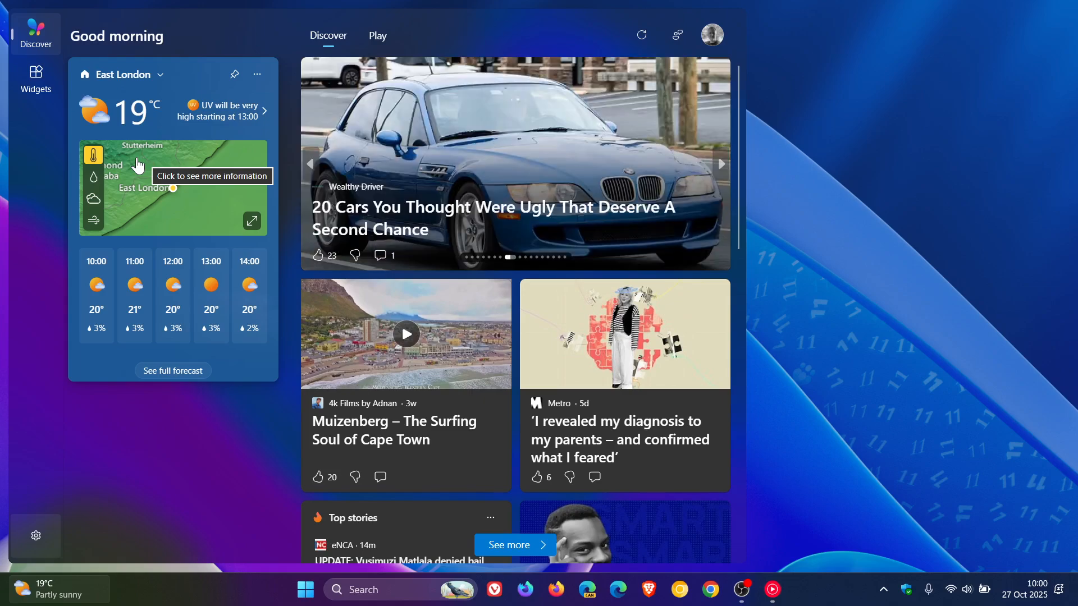
Step: Go to the widgets-only page and launch the Add Widget catalogue to browse available widgets
{"action": "left_click", "coordinate": [34, 78]}
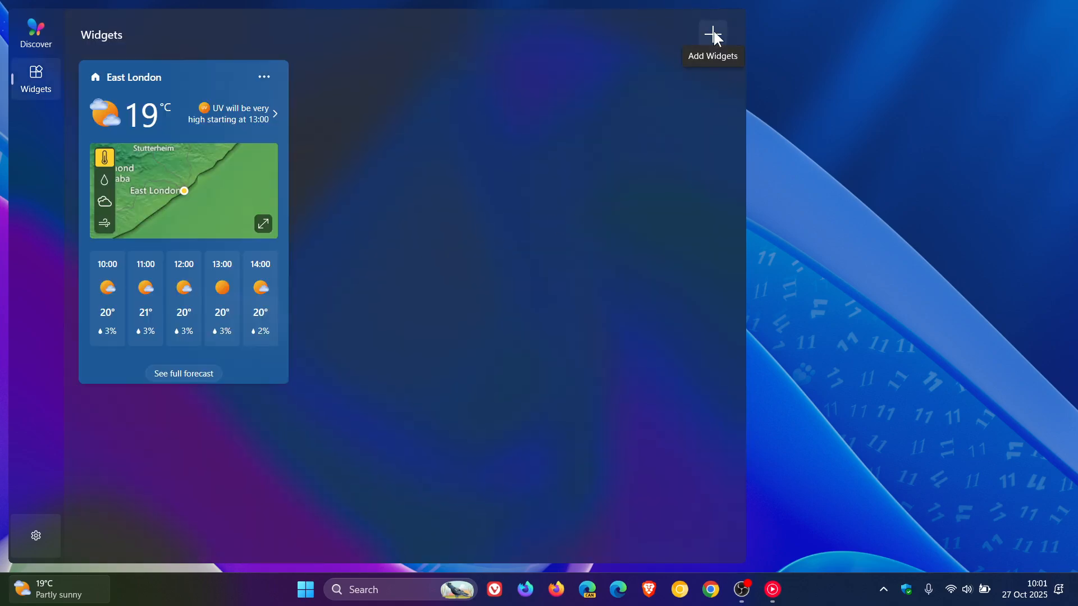
{"action": "left_click", "coordinate": [713, 35]}
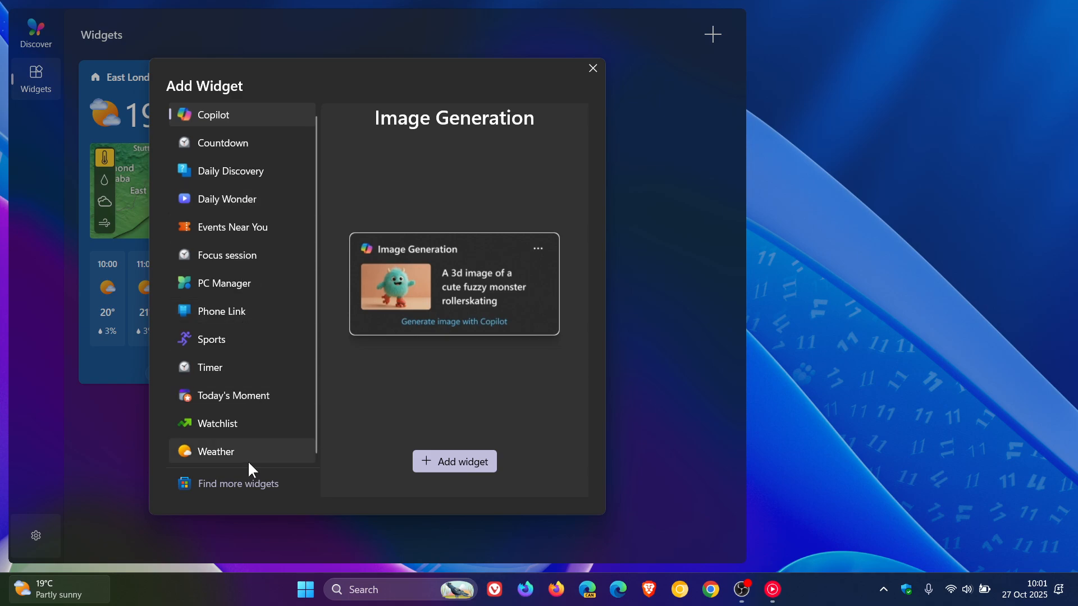
{"action": "mouse_move", "coordinate": [228, 388]}
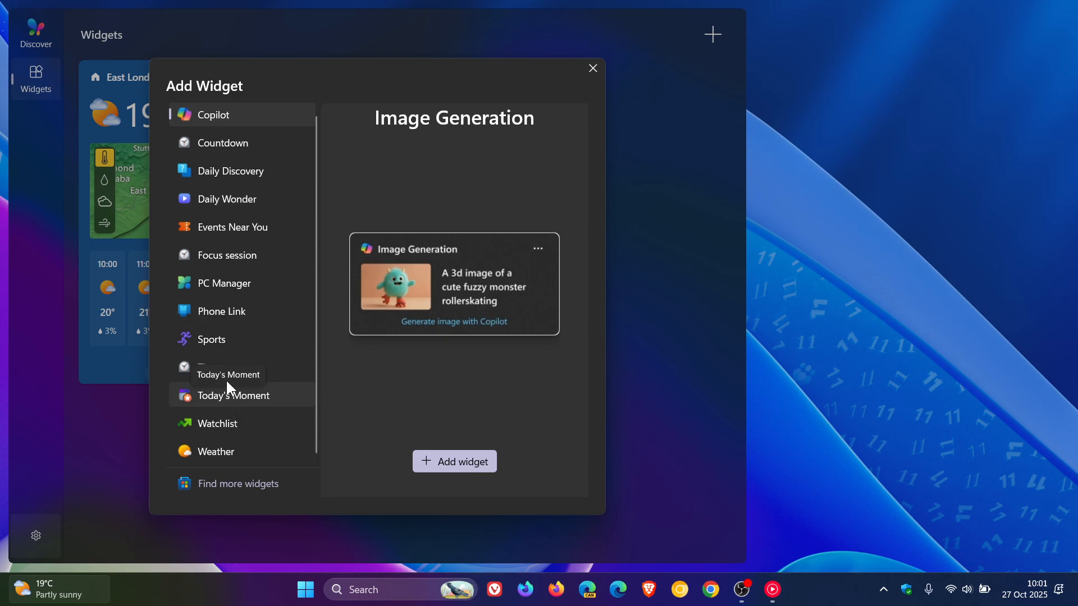
{"action": "mouse_move", "coordinate": [220, 227]}
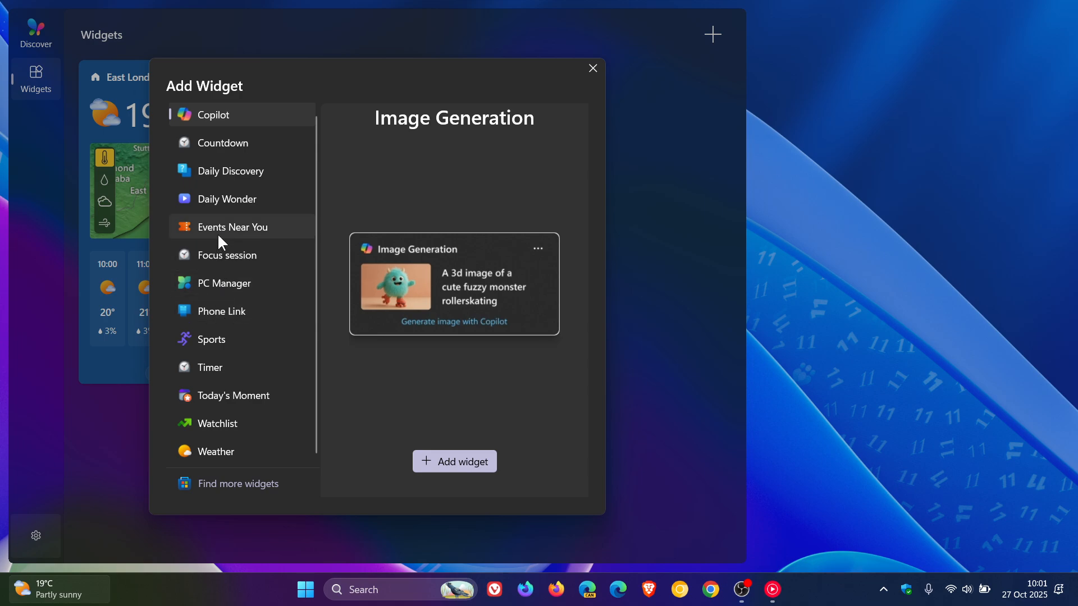
{"action": "mouse_move", "coordinate": [222, 207]}
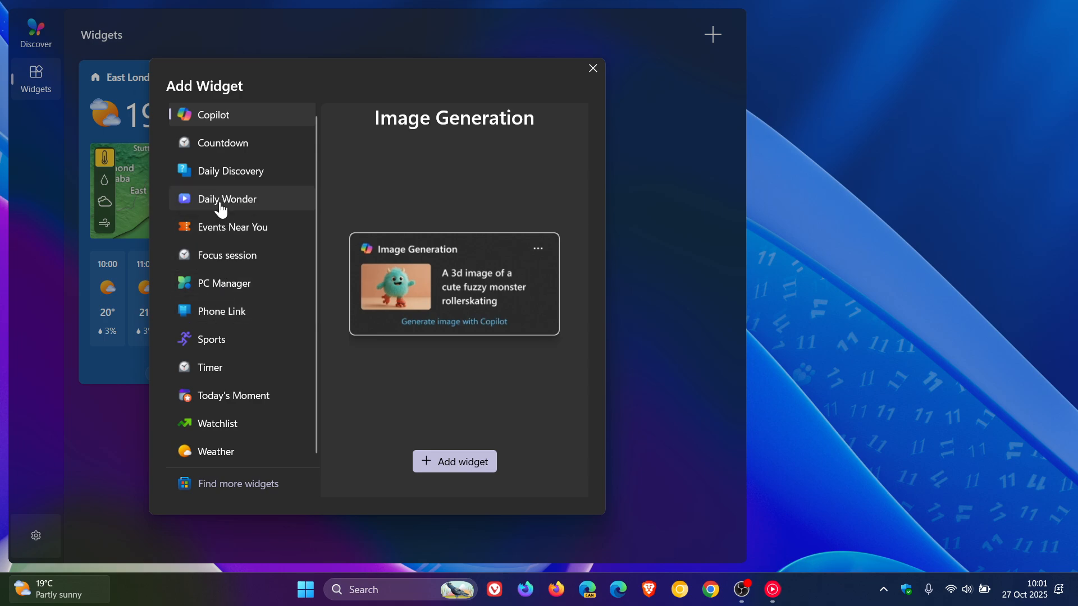
{"action": "mouse_move", "coordinate": [310, 109]}
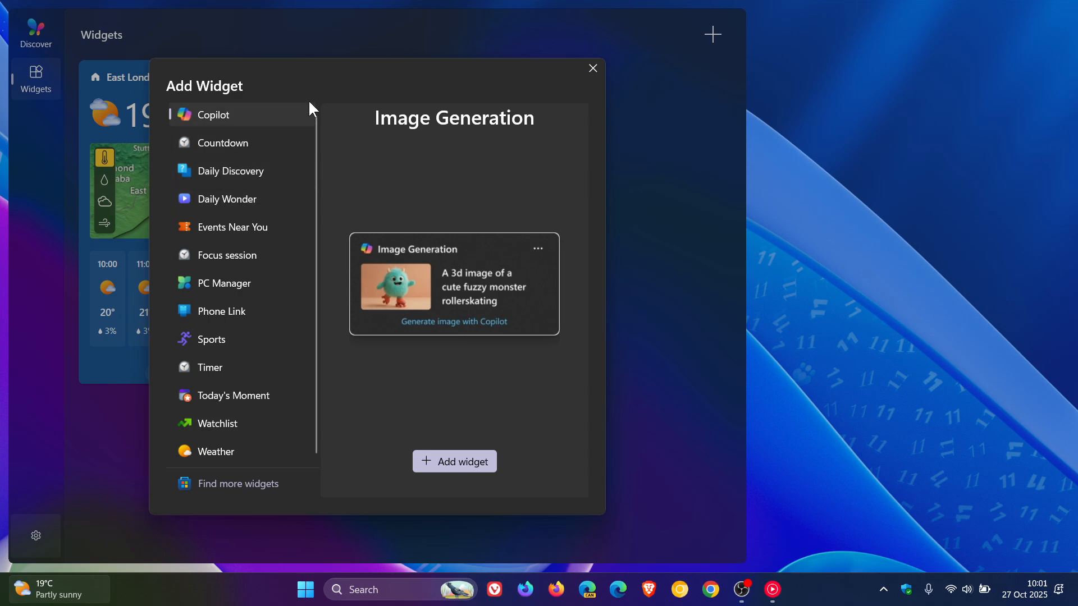
{"action": "mouse_move", "coordinate": [289, 323]}
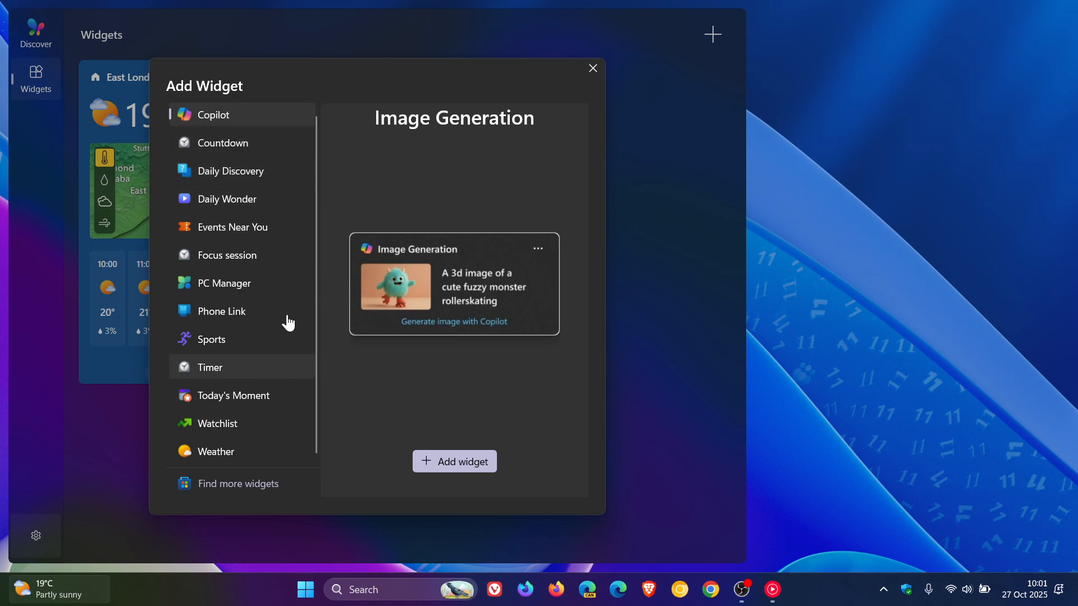
{"action": "mouse_move", "coordinate": [234, 258]}
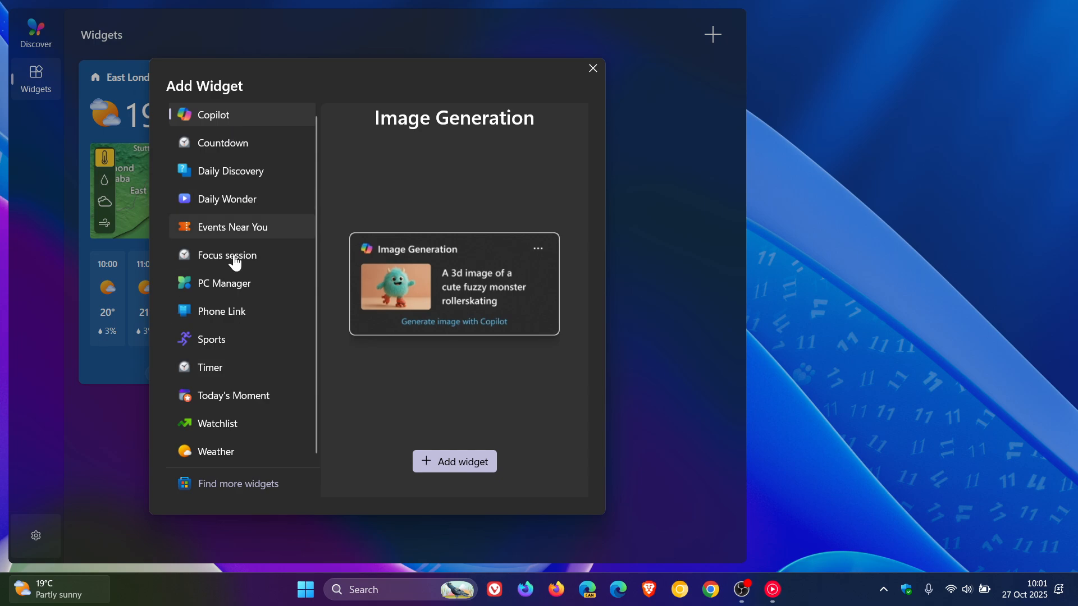
{"action": "mouse_move", "coordinate": [240, 311]}
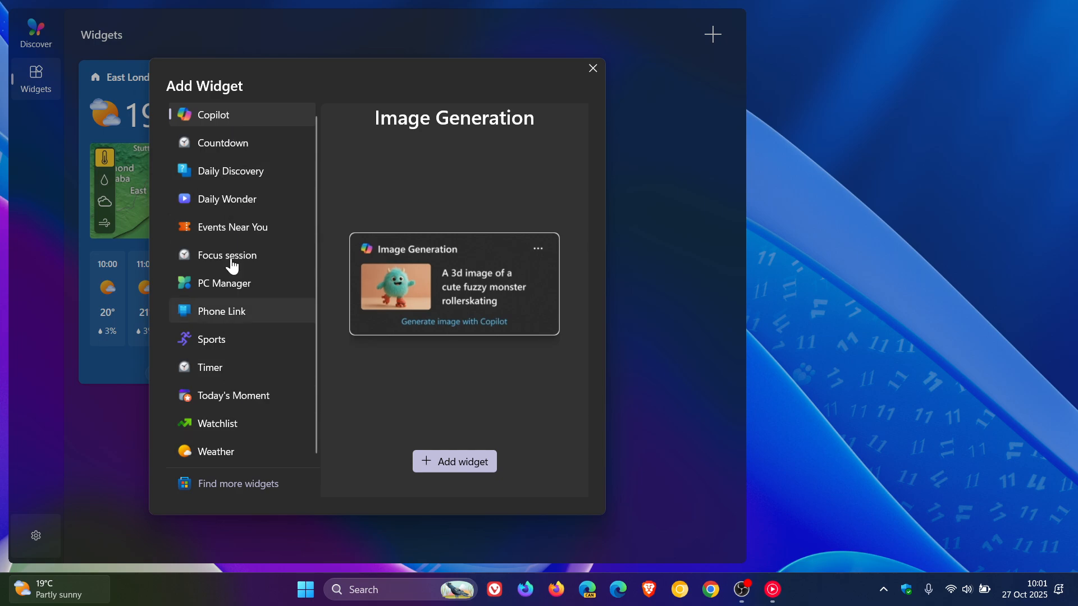
{"action": "mouse_move", "coordinate": [243, 399]}
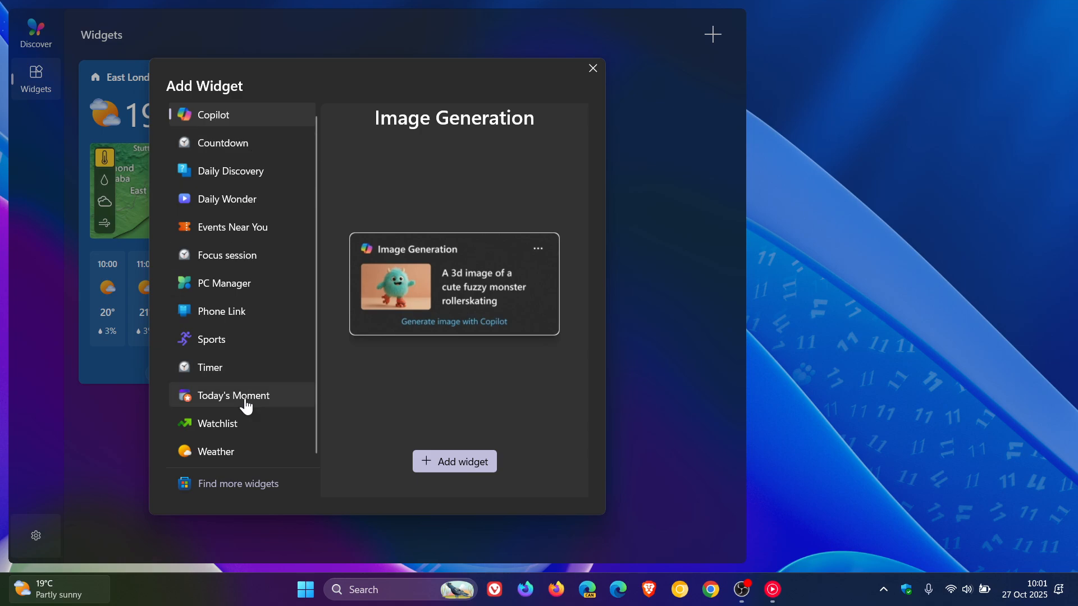
{"action": "mouse_move", "coordinate": [592, 68]}
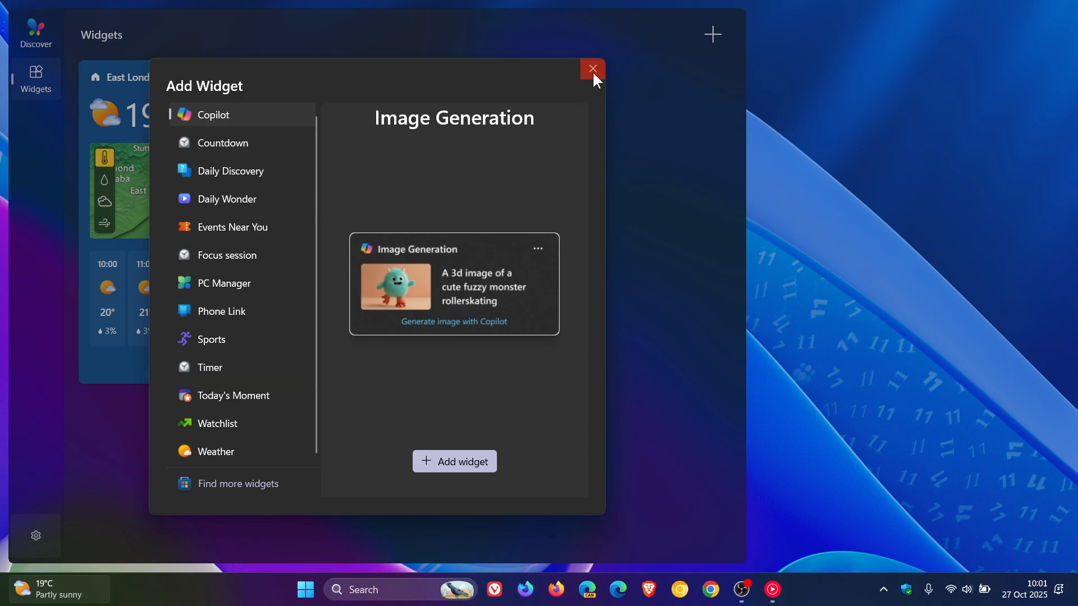
Step: Close the Add Widget catalogue without adding anything and dismiss the board to the desktop
{"action": "left_click", "coordinate": [592, 68]}
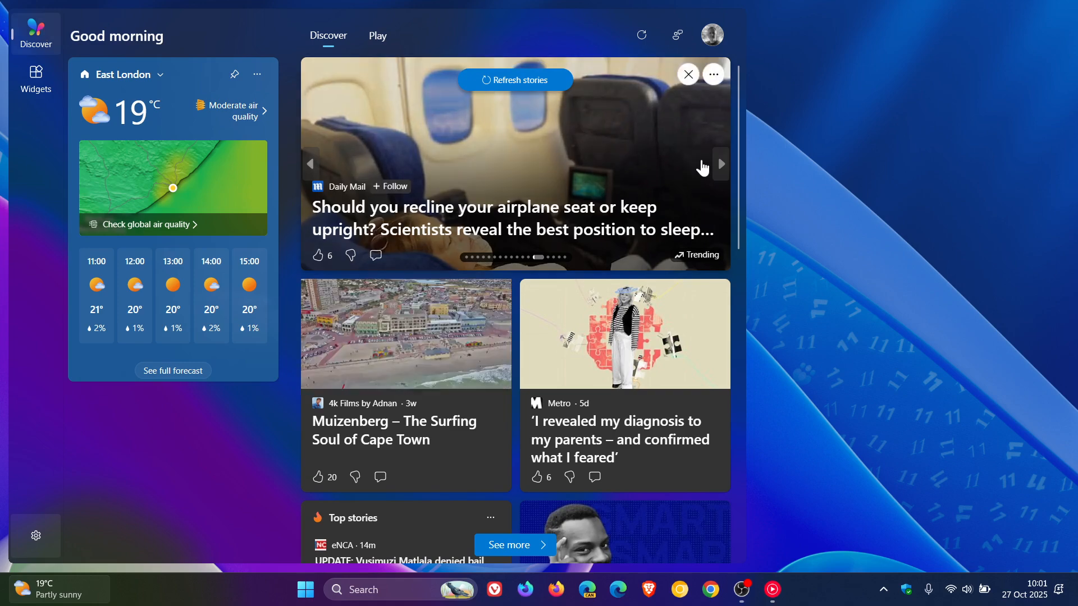
{"action": "mouse_move", "coordinate": [837, 159]}
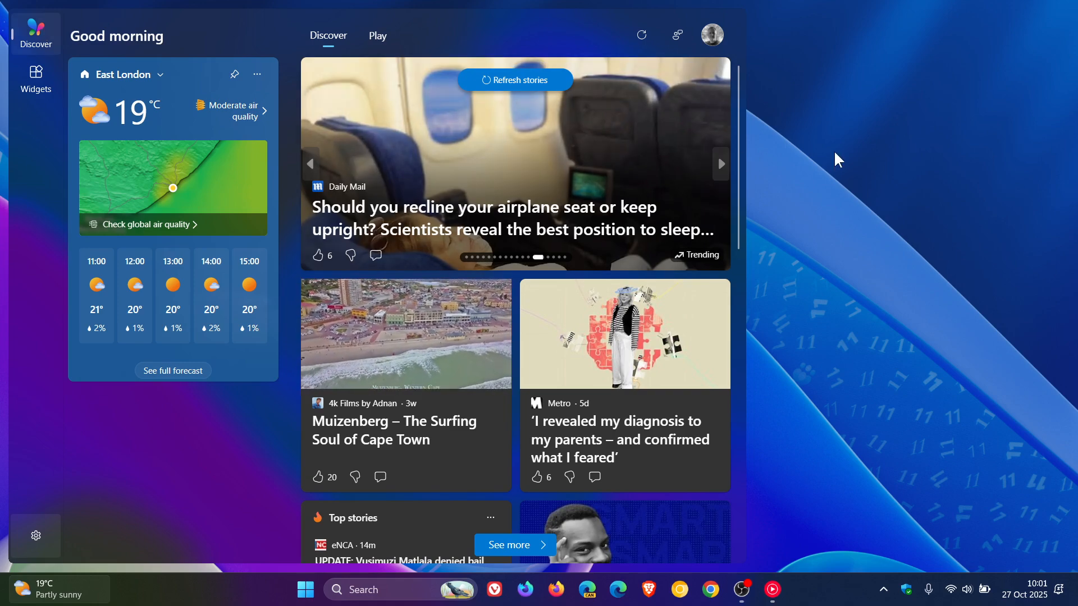
{"action": "left_click", "coordinate": [720, 164]}
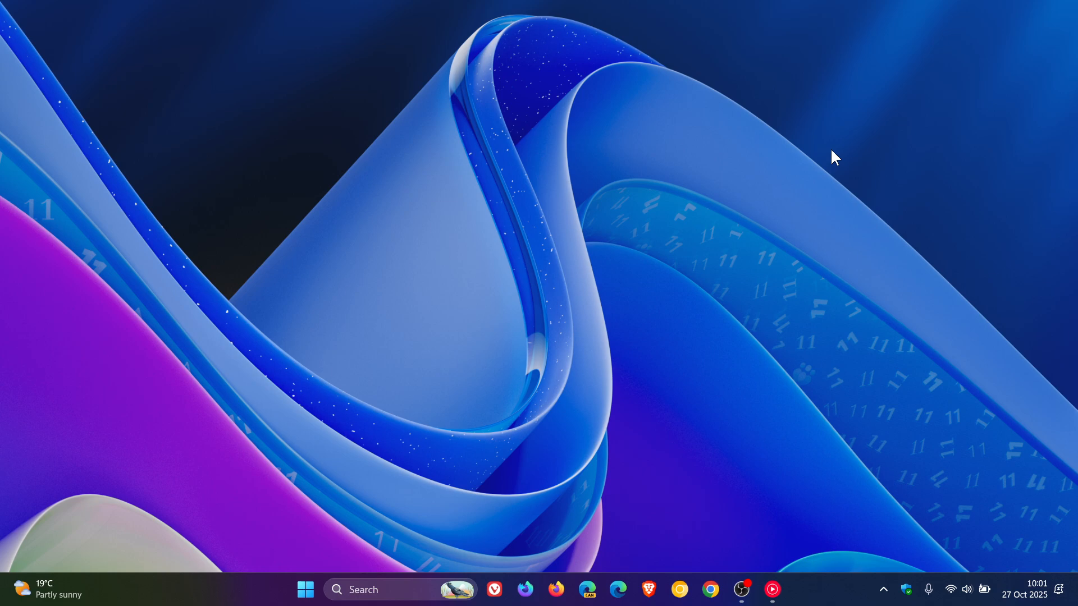
{"action": "mouse_move", "coordinate": [698, 210]}
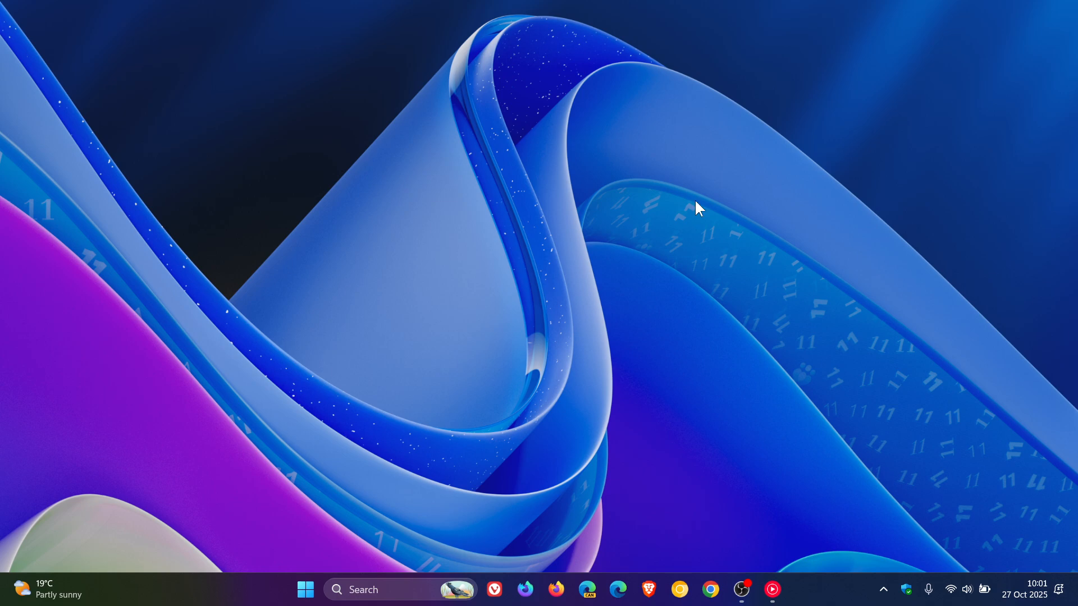